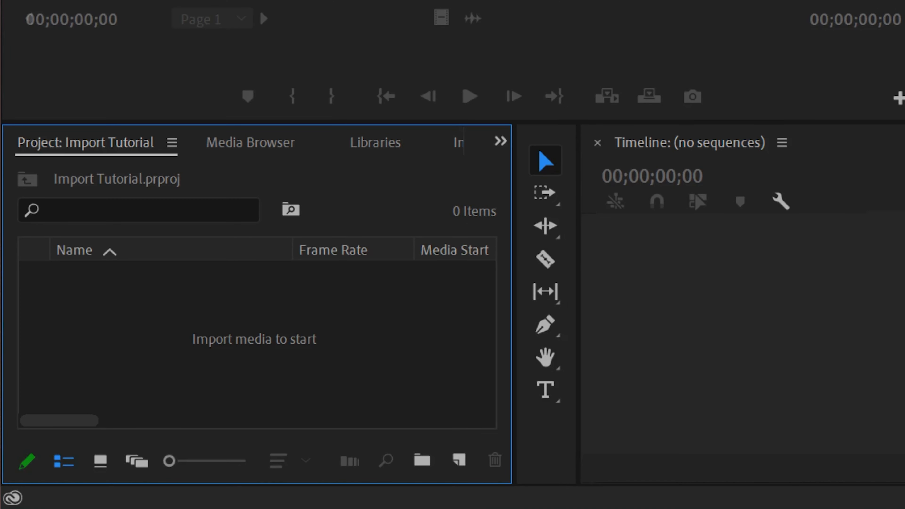
Switch through the Color workspace to the Effects workspace layout
{"action": "left_click", "coordinate": [49, 25]}
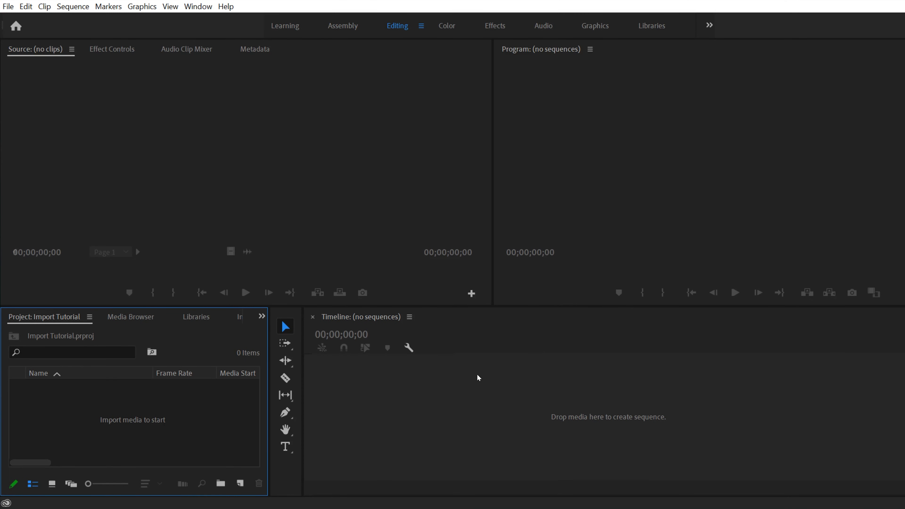
{"action": "mouse_move", "coordinate": [456, 146]}
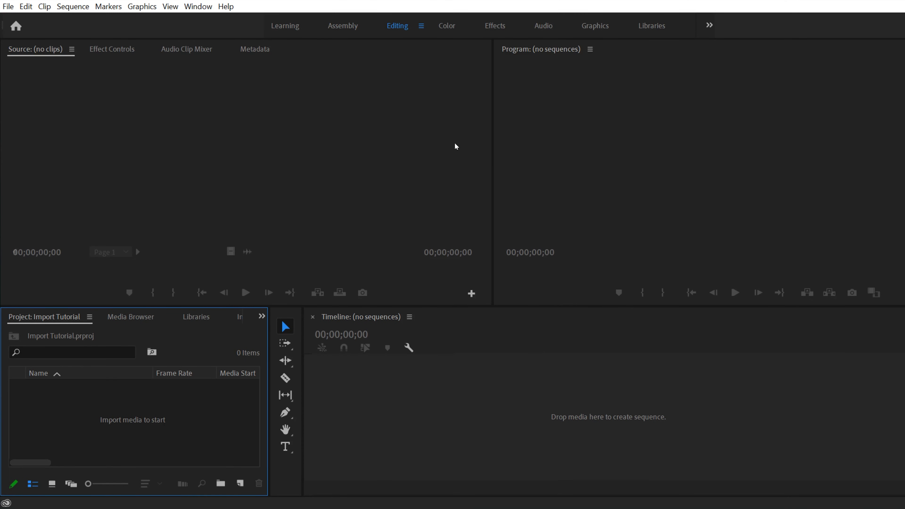
{"action": "mouse_move", "coordinate": [269, 160]}
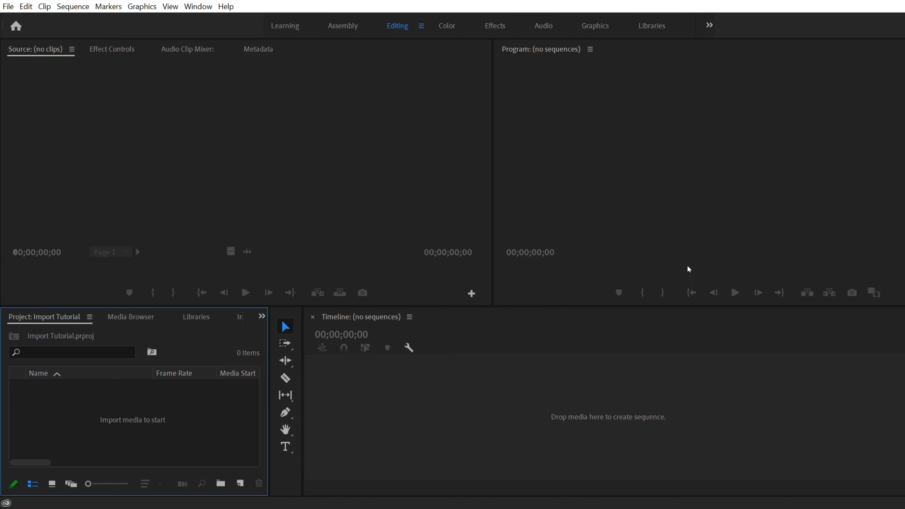
{"action": "mouse_move", "coordinate": [517, 213]}
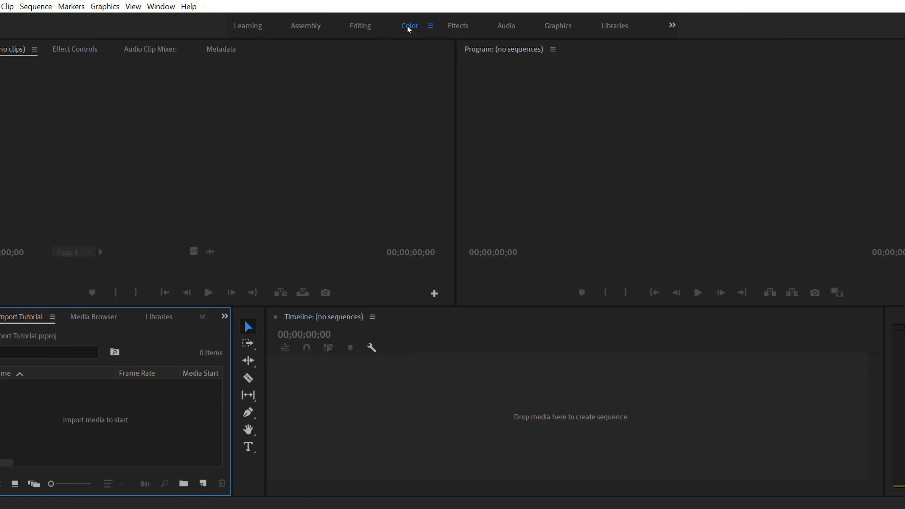
{"action": "left_click", "coordinate": [410, 26]}
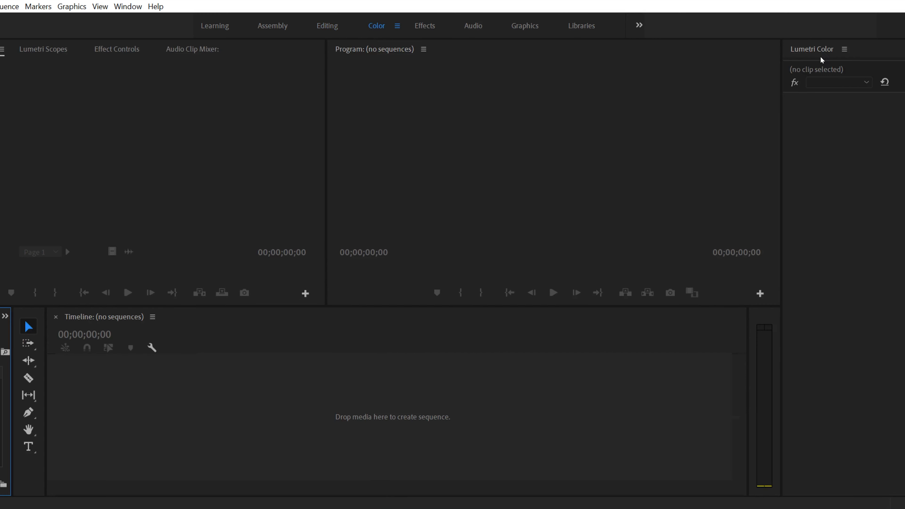
{"action": "mouse_move", "coordinate": [377, 28]}
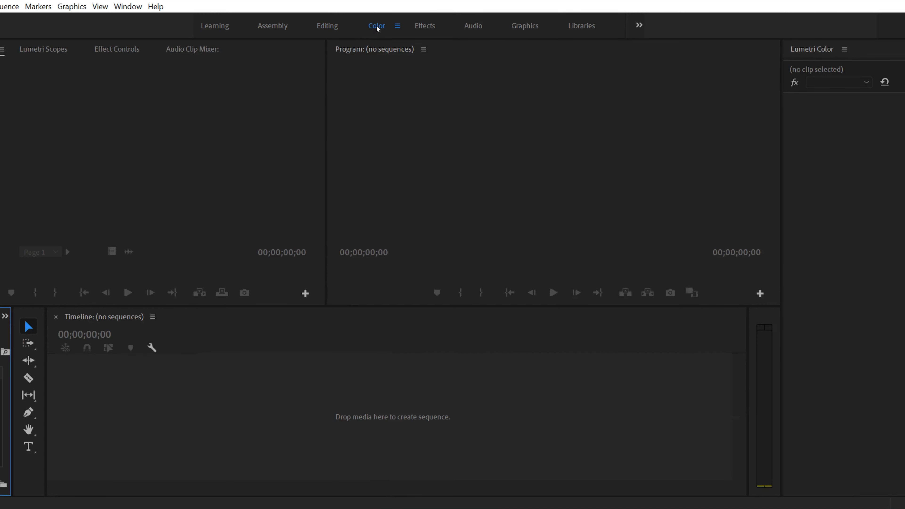
{"action": "left_click", "coordinate": [425, 25]}
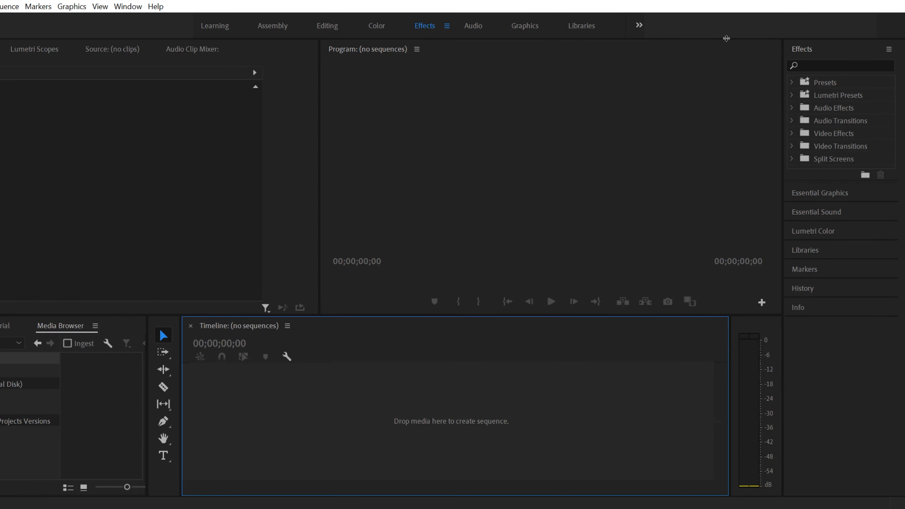
{"action": "mouse_move", "coordinate": [637, 60]}
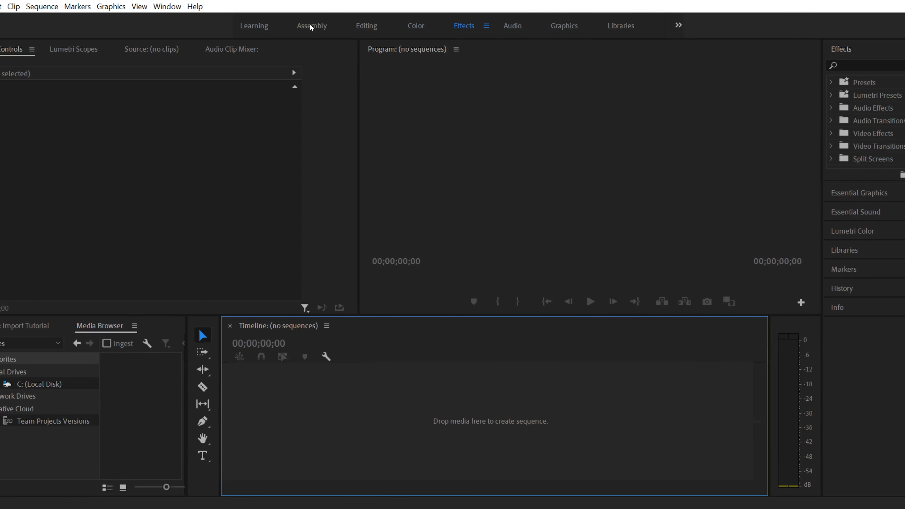
Switch to the Assembly workspace showing the empty Import Tutorial project
{"action": "left_click", "coordinate": [312, 25]}
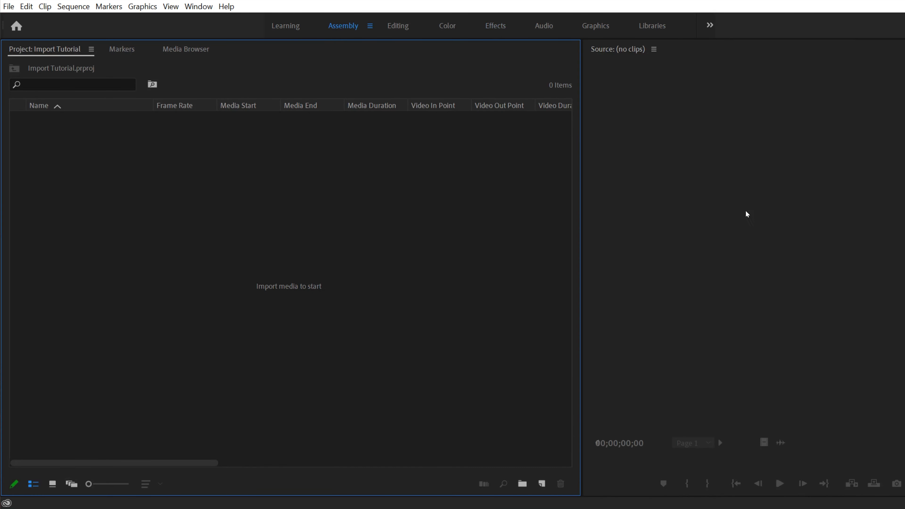
{"action": "mouse_move", "coordinate": [278, 276]}
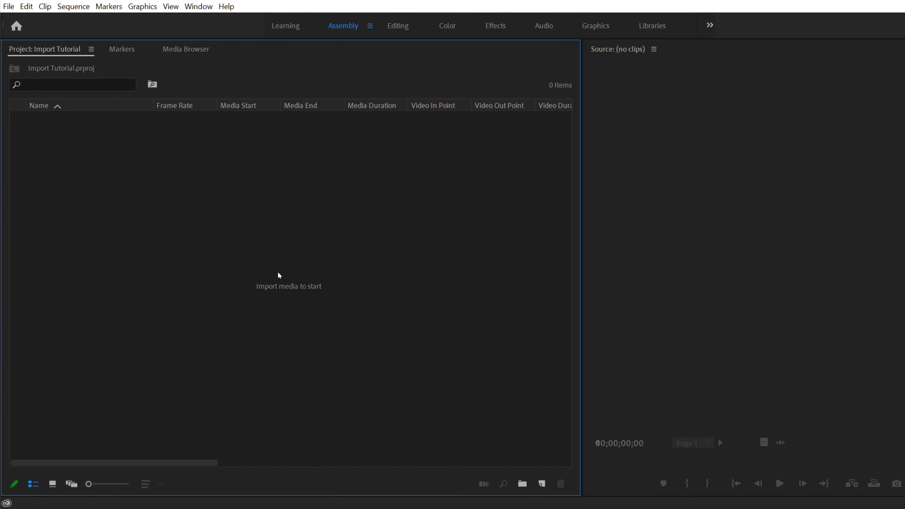
{"action": "mouse_move", "coordinate": [355, 40]}
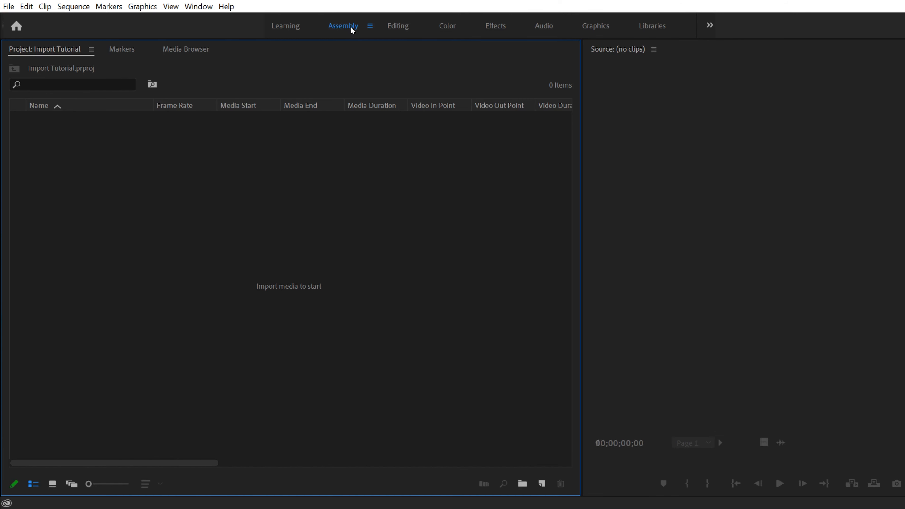
{"action": "mouse_move", "coordinate": [673, 203]}
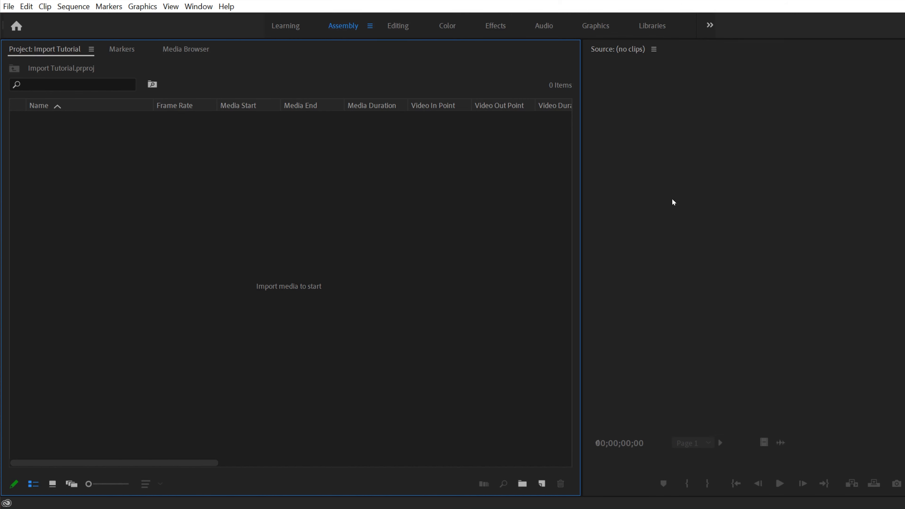
{"action": "mouse_move", "coordinate": [170, 202]}
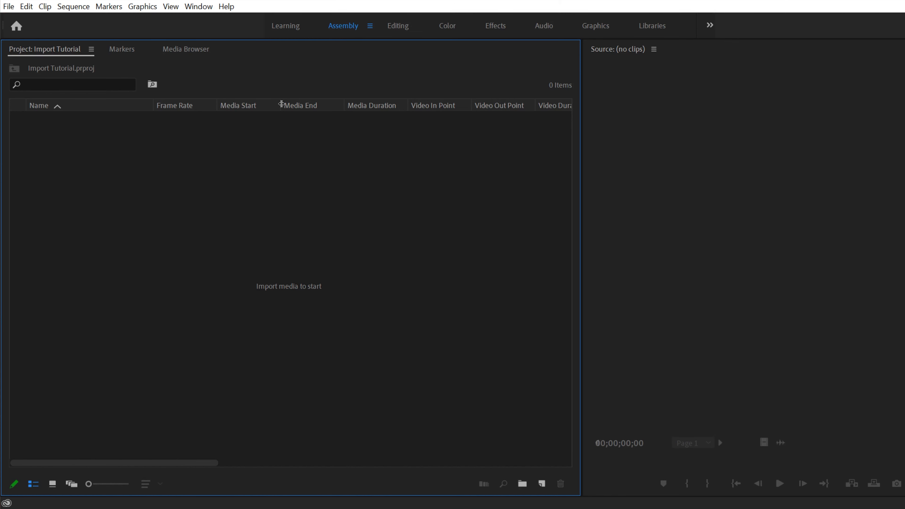
{"action": "mouse_move", "coordinate": [602, 305]}
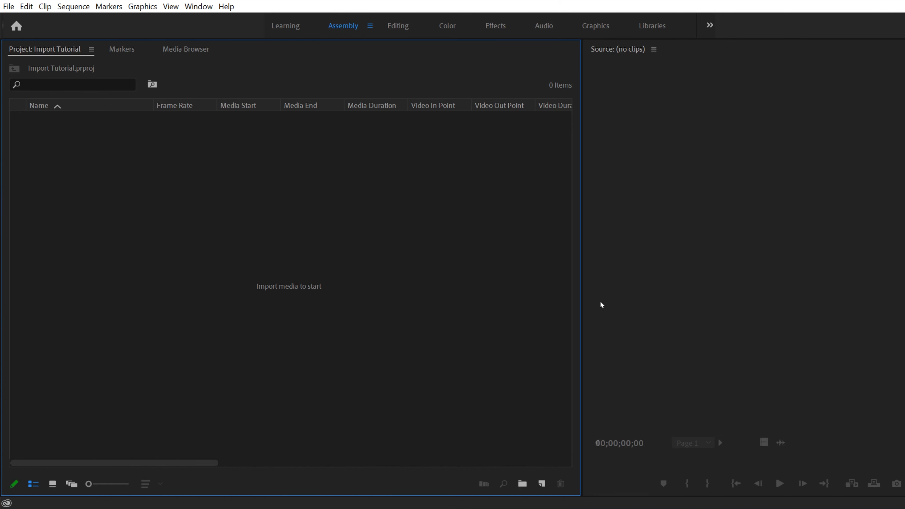
{"action": "mouse_move", "coordinate": [561, 335]}
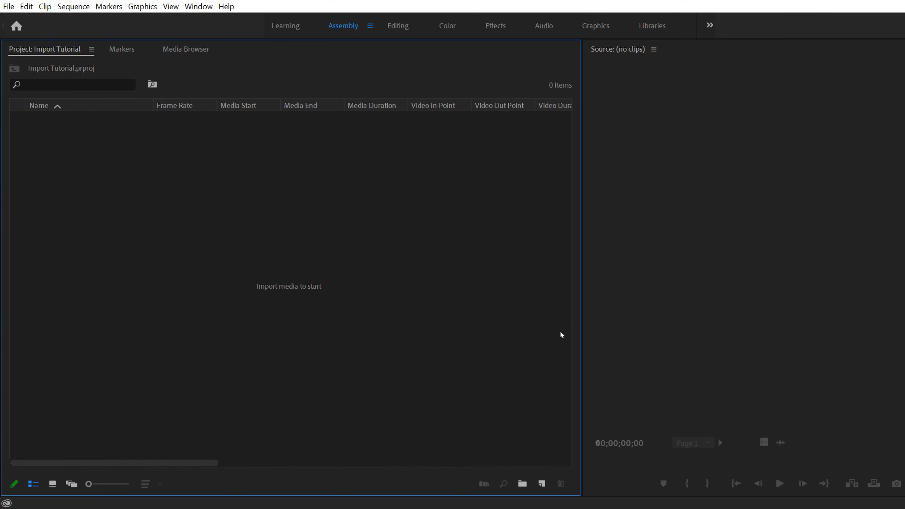
Return to the Editing workspace with the empty Import Tutorial project panel
{"action": "left_click", "coordinate": [397, 25]}
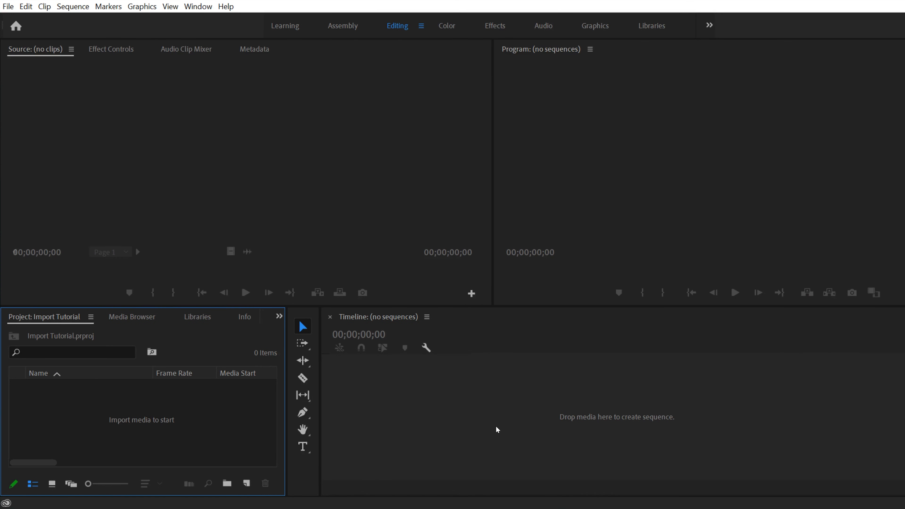
{"action": "mouse_move", "coordinate": [412, 332]}
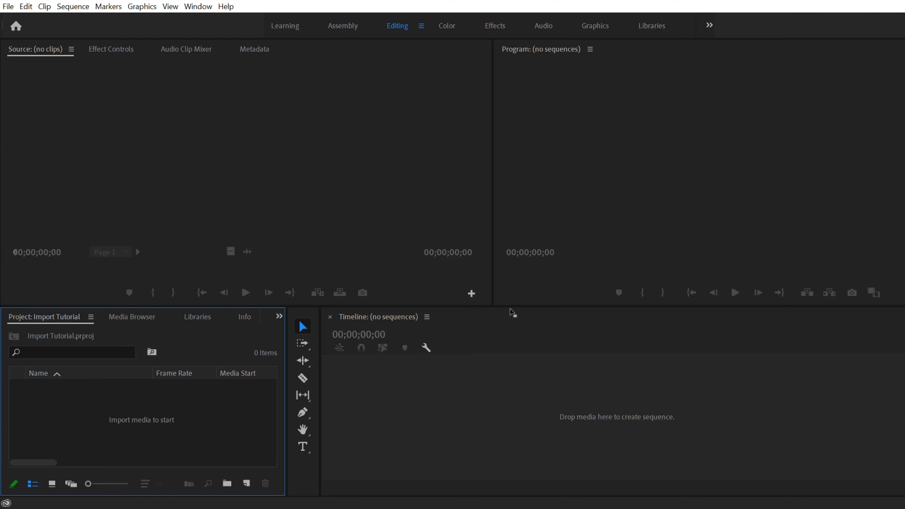
{"action": "mouse_move", "coordinate": [520, 306]}
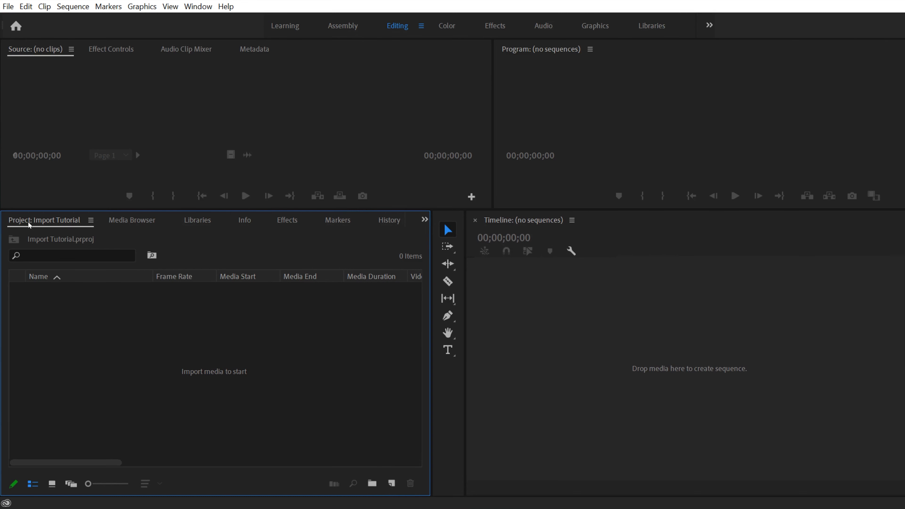
{"action": "mouse_move", "coordinate": [221, 333]}
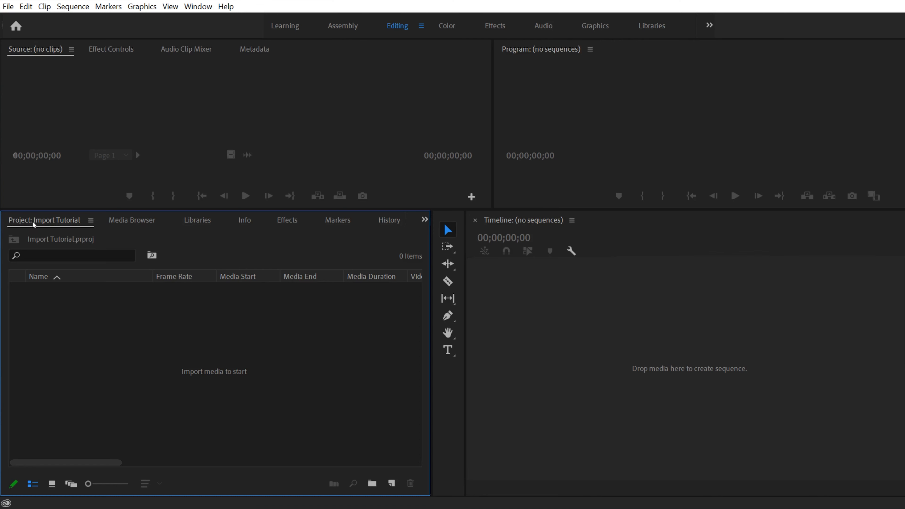
{"action": "mouse_move", "coordinate": [38, 225]}
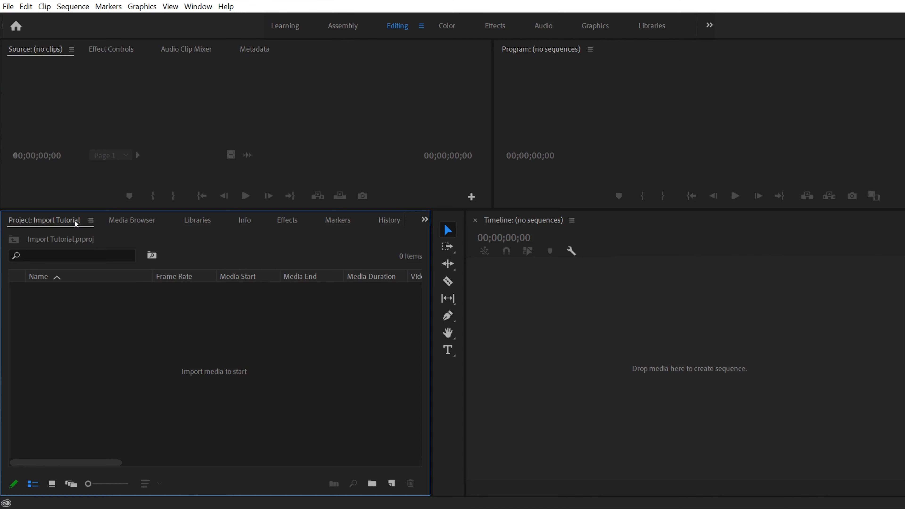
{"action": "mouse_move", "coordinate": [52, 227]}
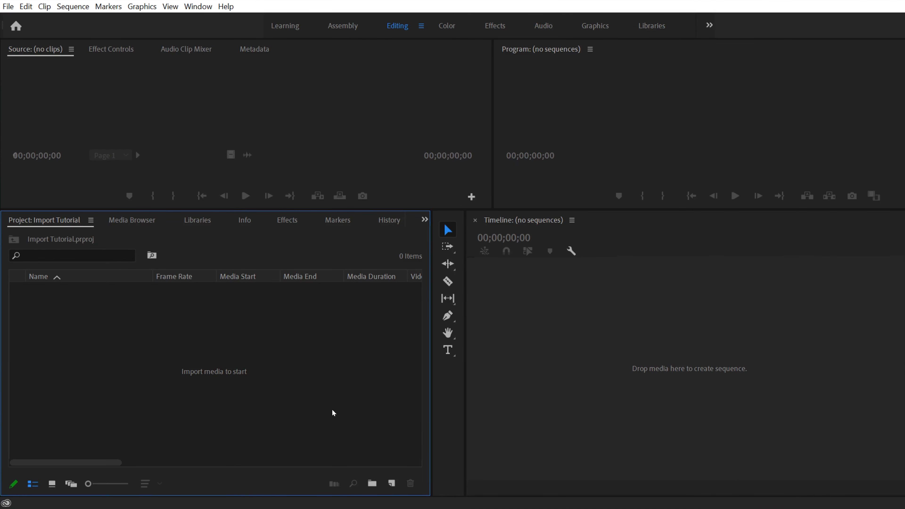
{"action": "mouse_move", "coordinate": [245, 370]}
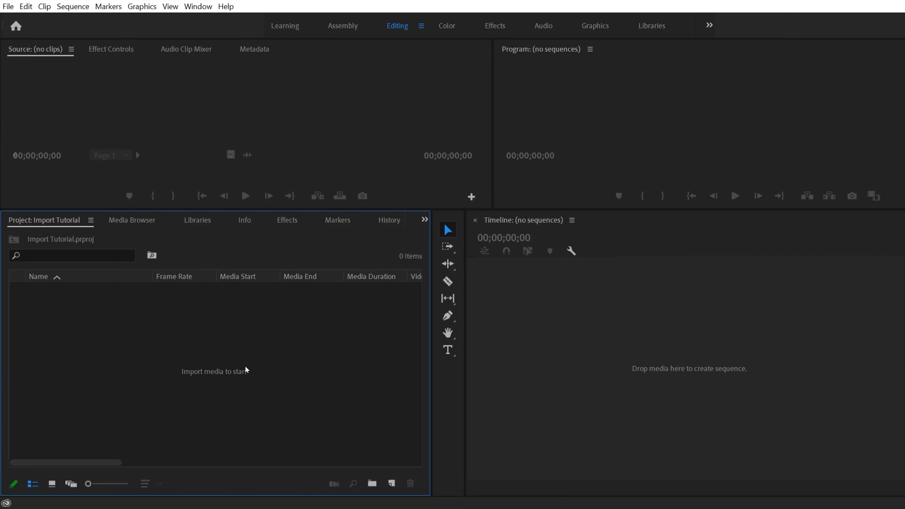
{"action": "mouse_move", "coordinate": [217, 348]}
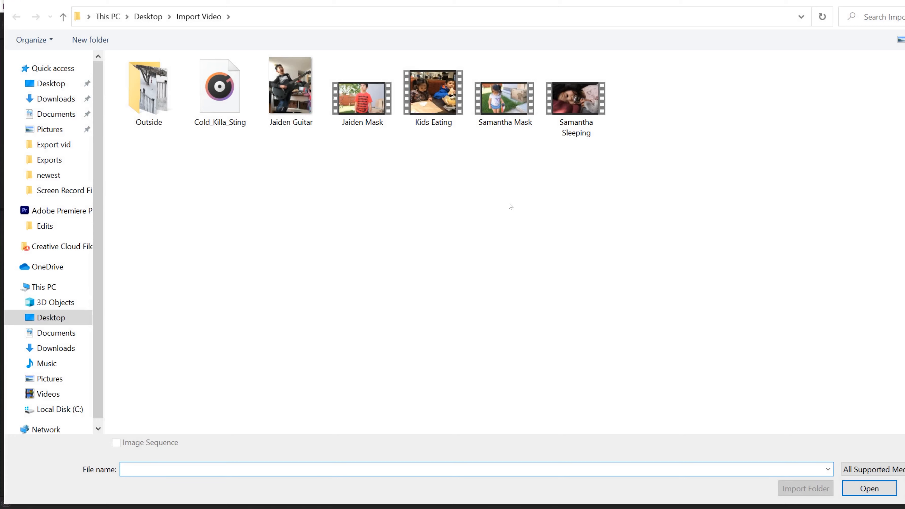
Browse from the Desktop into the Import Video folder and pick the Samantha Sleeping clip
{"action": "left_click", "coordinate": [51, 317]}
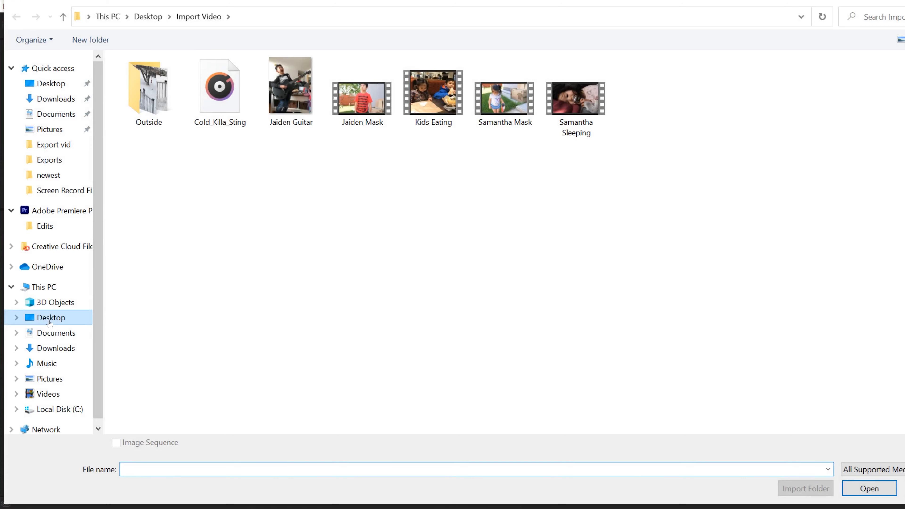
{"action": "left_click", "coordinate": [15, 16]}
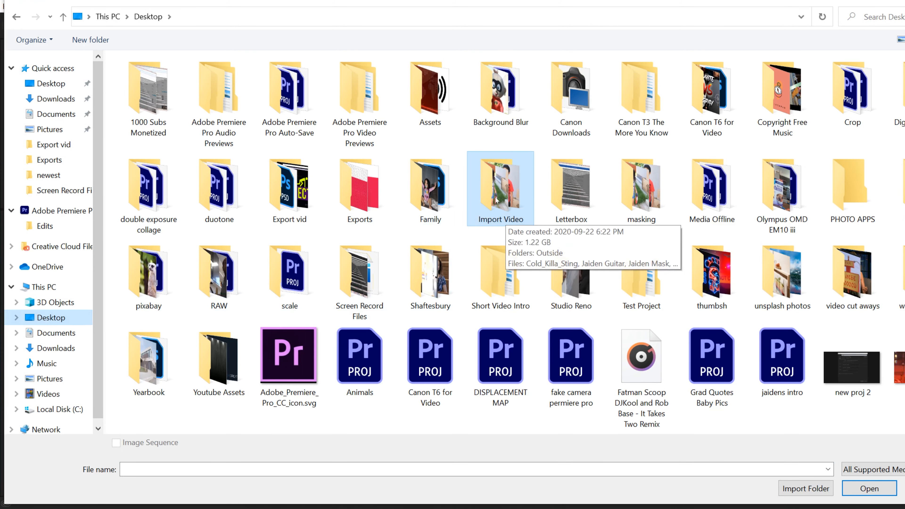
{"action": "double_click", "coordinate": [500, 187]}
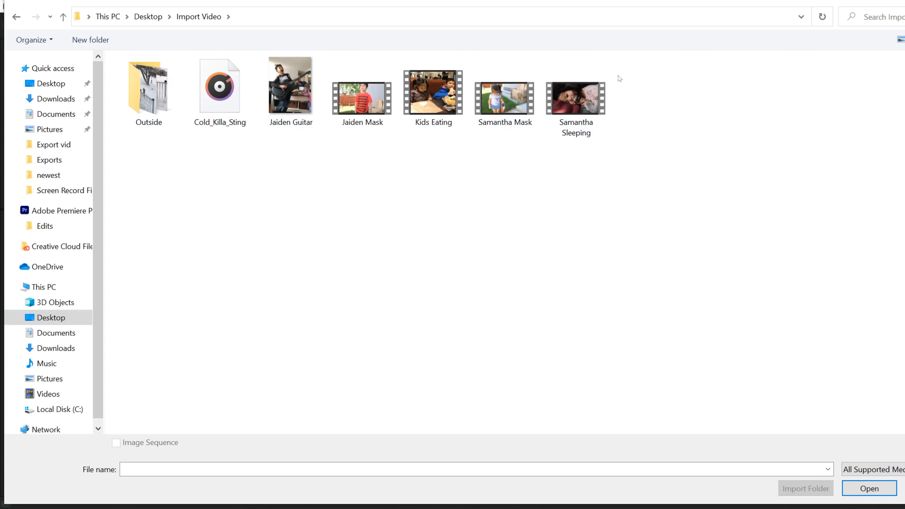
{"action": "mouse_move", "coordinate": [594, 151]}
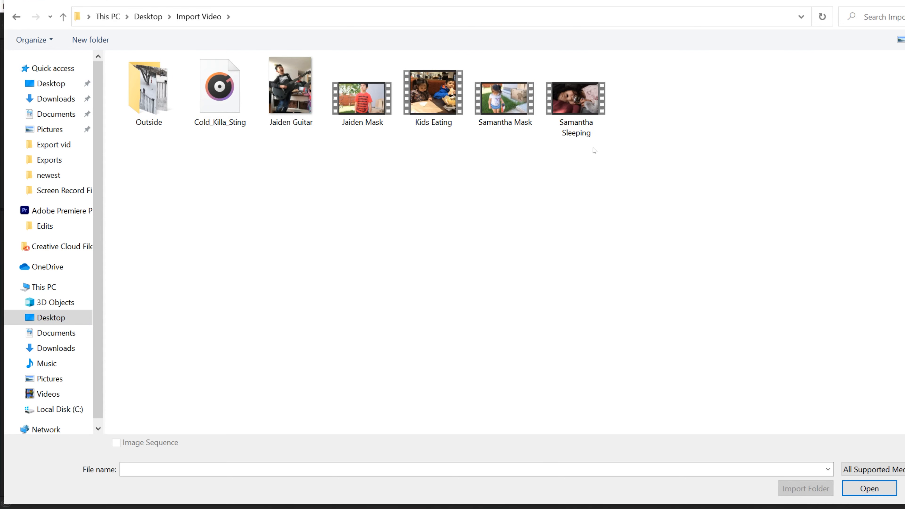
{"action": "left_click", "coordinate": [575, 97]}
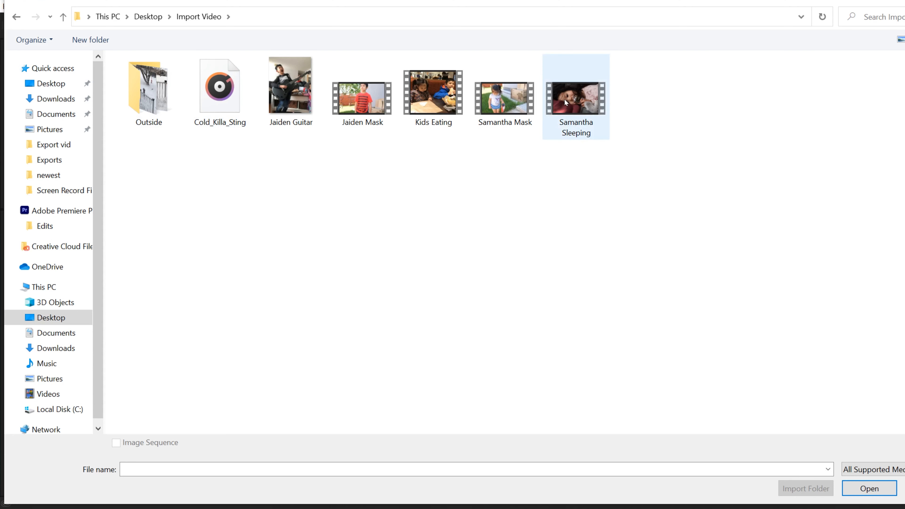
{"action": "left_click", "coordinate": [576, 88]}
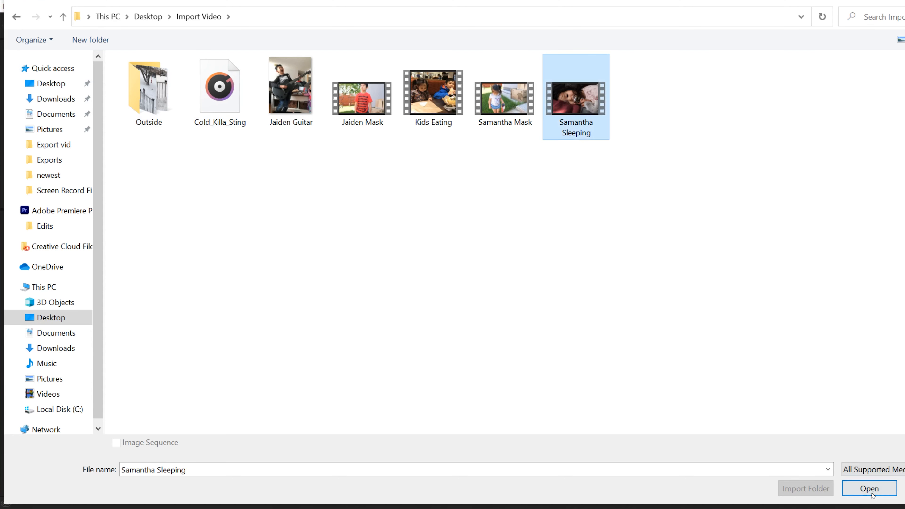
{"action": "mouse_move", "coordinate": [685, 273]}
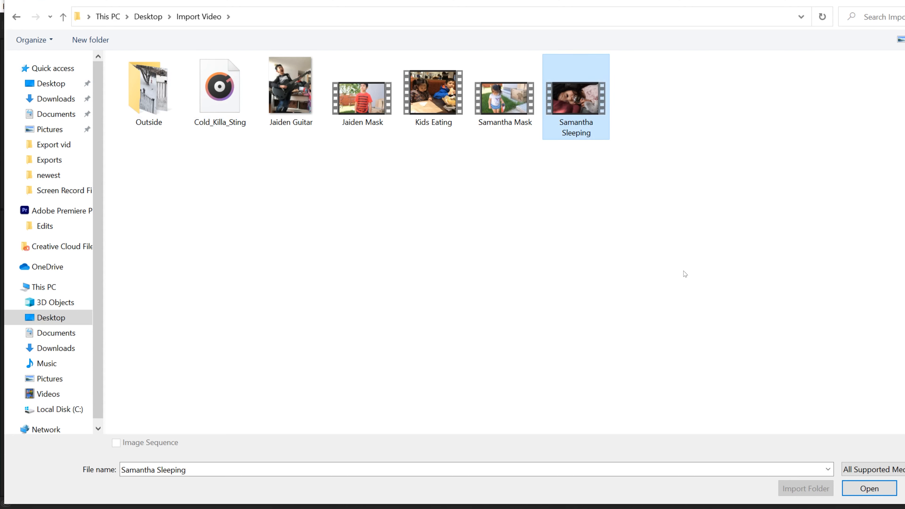
{"action": "left_click", "coordinate": [504, 94]}
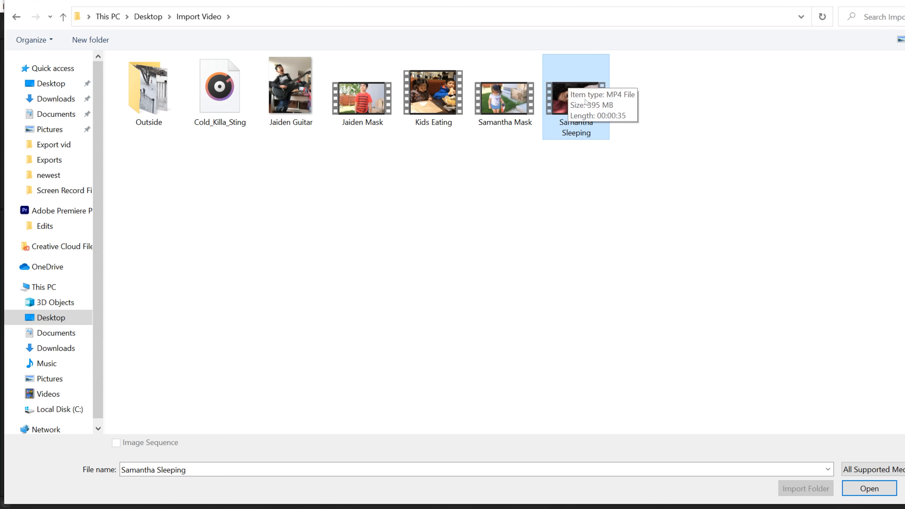
{"action": "mouse_move", "coordinate": [344, 164]}
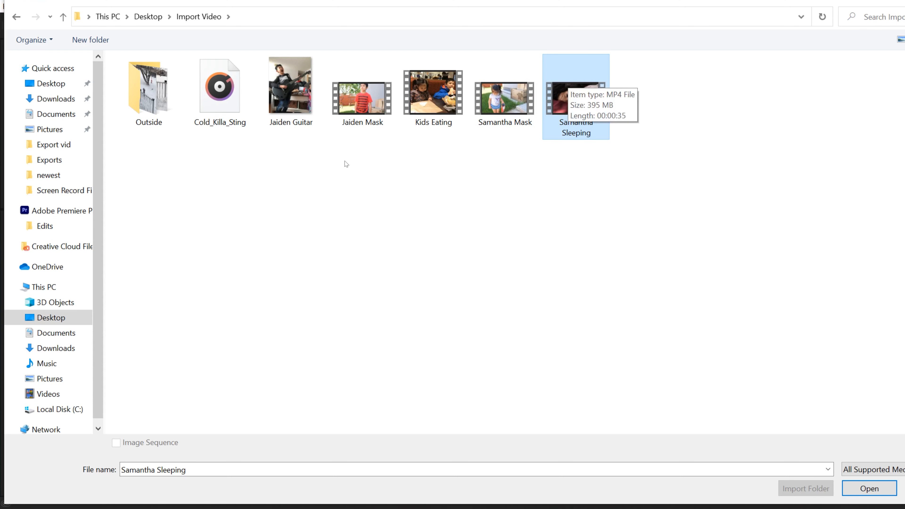
{"action": "mouse_move", "coordinate": [290, 87]}
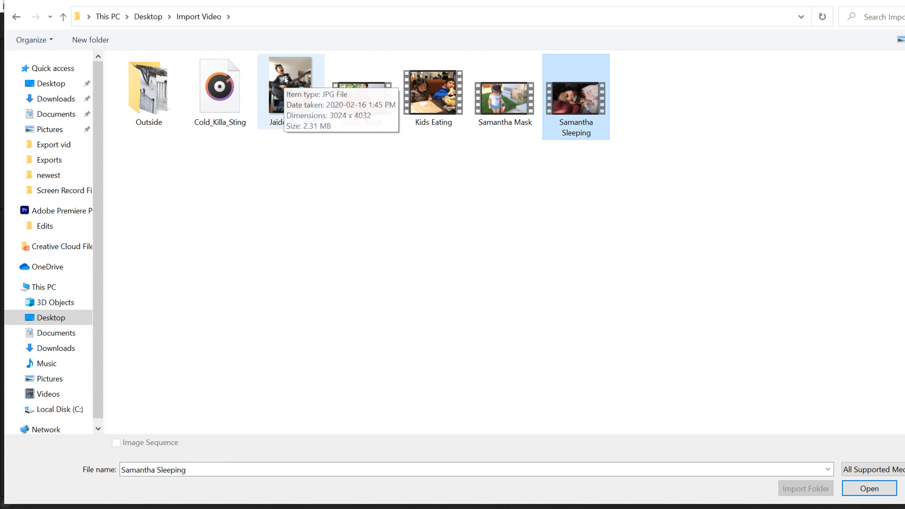
Select all six media files from Cold_Killa_Sting to Samantha Sleeping plus the Outside folder for import
{"action": "left_click", "coordinate": [291, 86]}
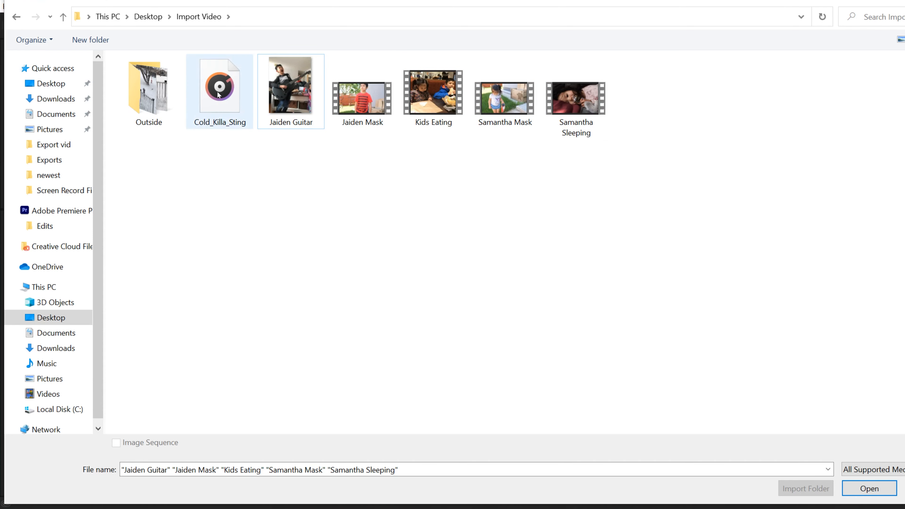
{"action": "left_click", "coordinate": [220, 87]}
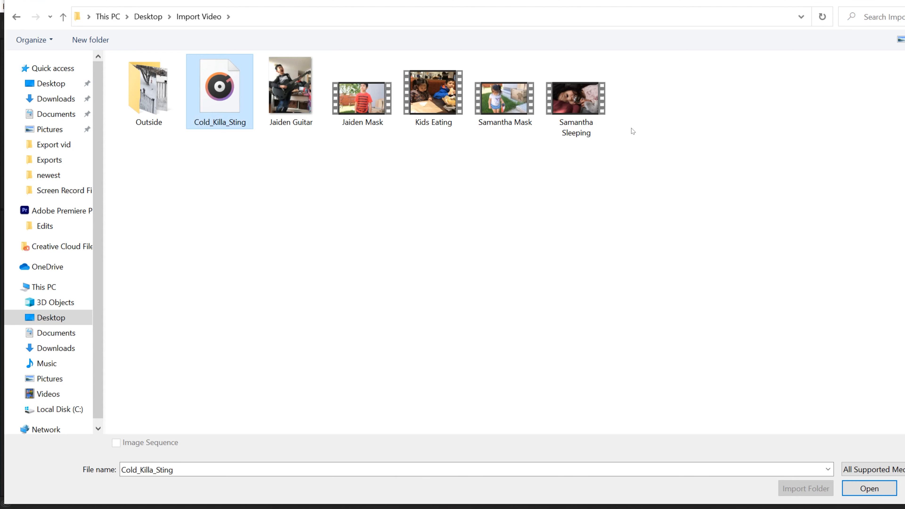
{"action": "left_click", "coordinate": [576, 92]}
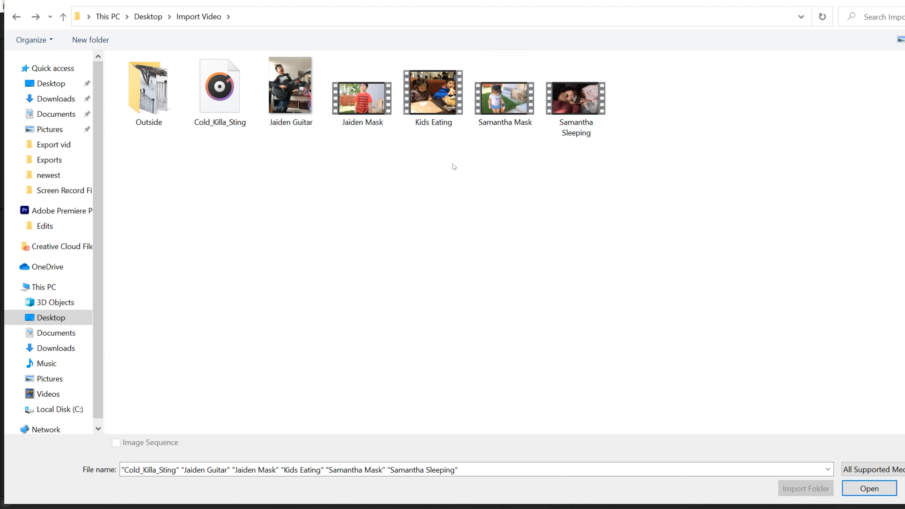
{"action": "left_click", "coordinate": [148, 86]}
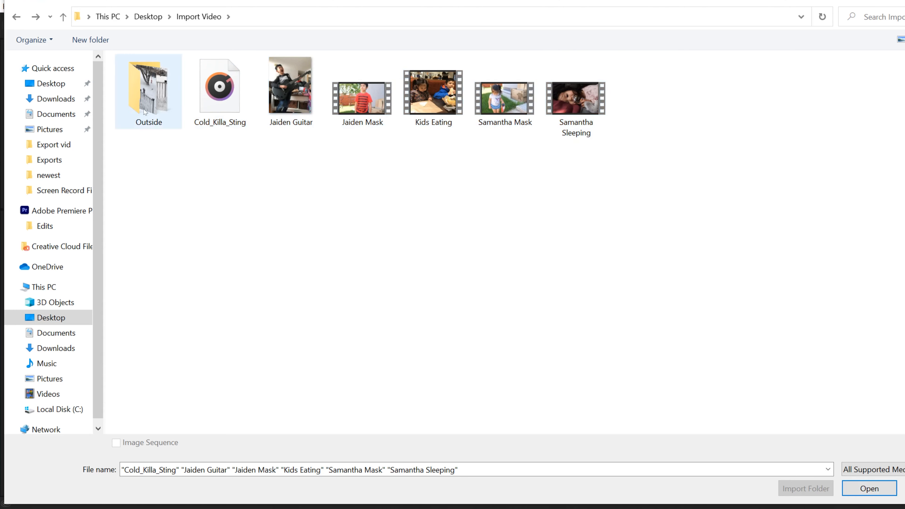
{"action": "double_click", "coordinate": [149, 86]}
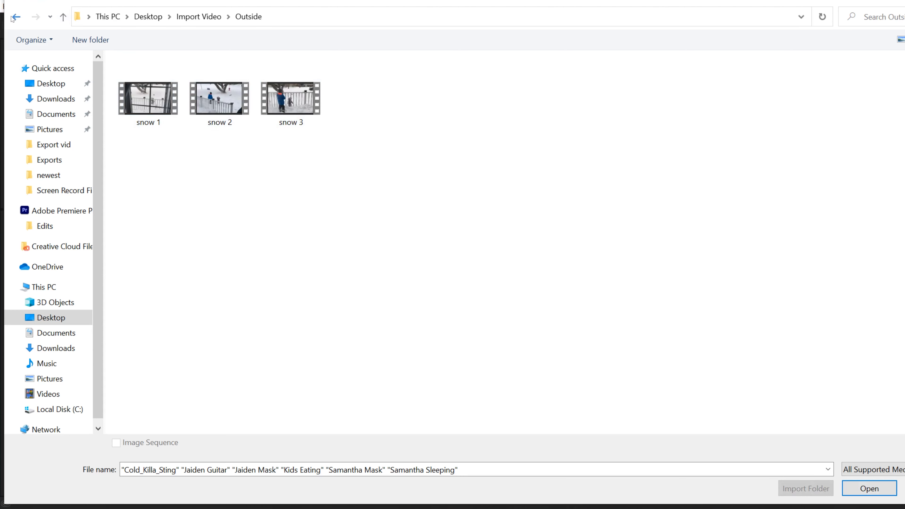
{"action": "left_click", "coordinate": [15, 17]}
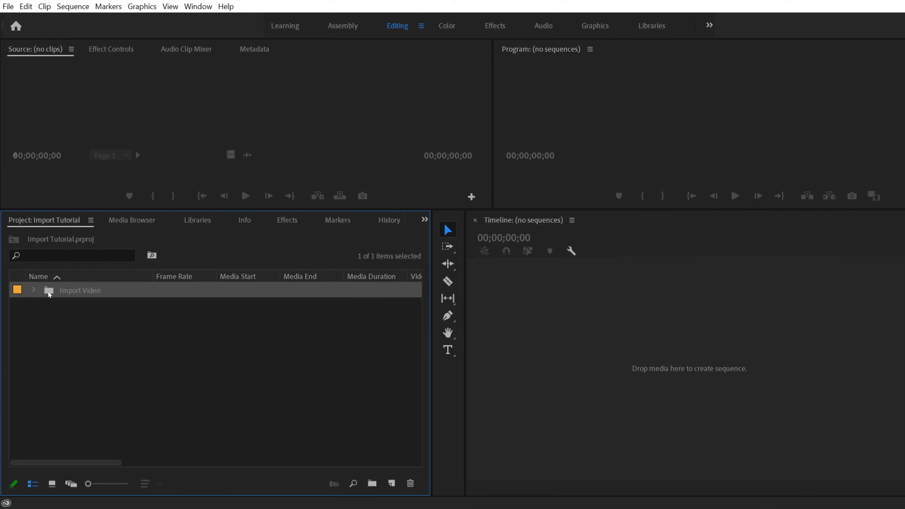
{"action": "mouse_move", "coordinate": [33, 292]}
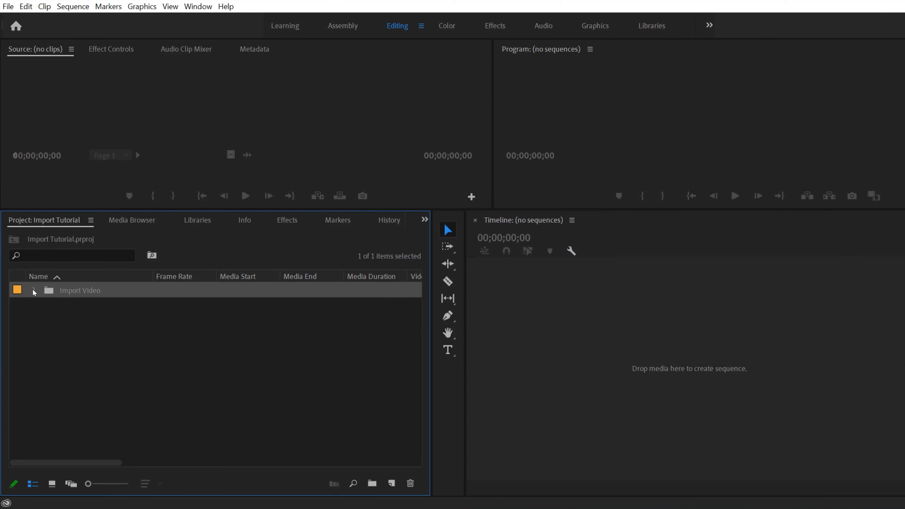
Expand the Import Video bin, inspect Cold_Killa_Sting and Kids Eating, and peek into the Outside folder's snow clips
{"action": "left_click", "coordinate": [33, 290]}
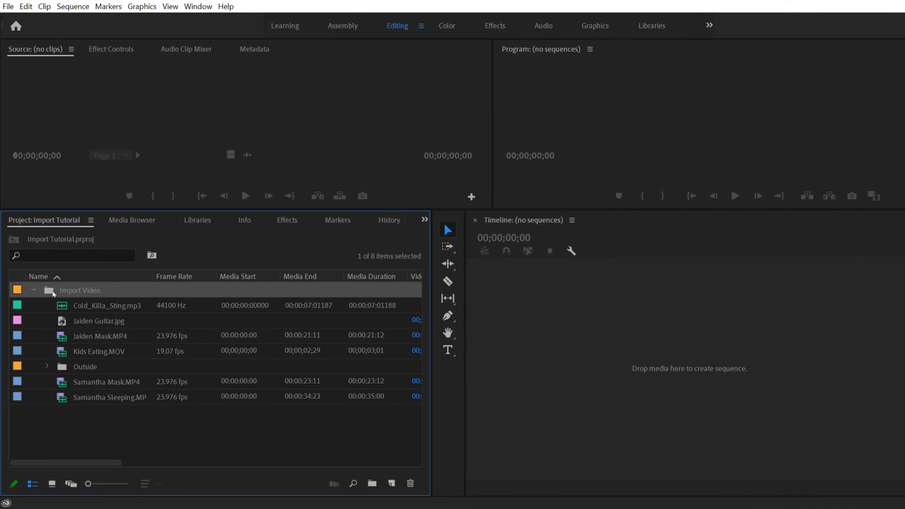
{"action": "left_click", "coordinate": [106, 305]}
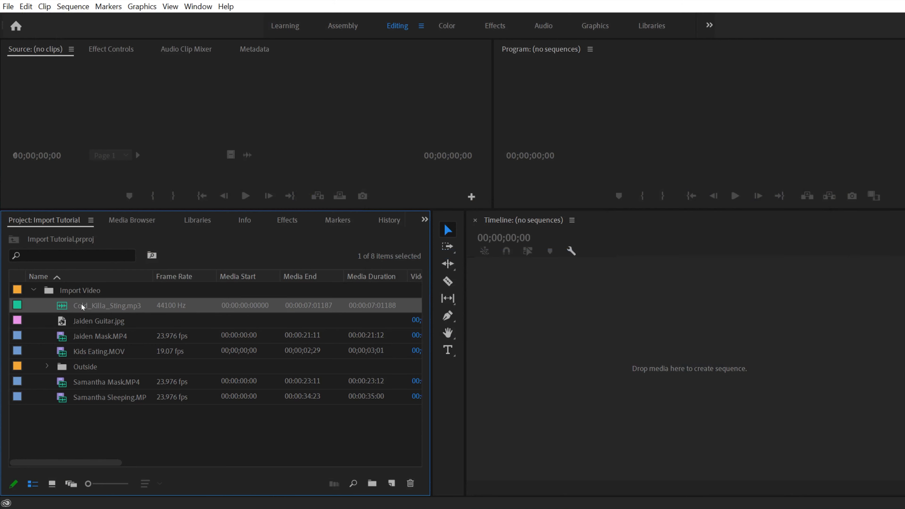
{"action": "left_click", "coordinate": [99, 352]}
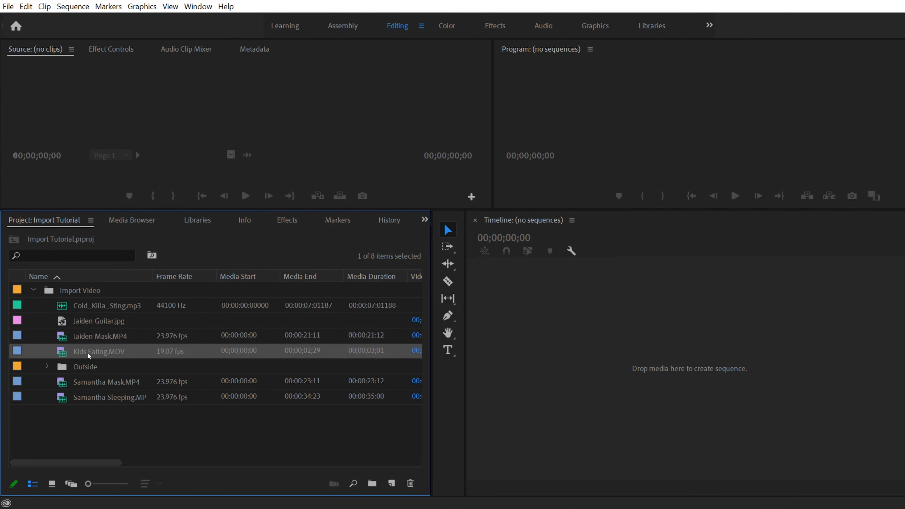
{"action": "left_click", "coordinate": [47, 368]}
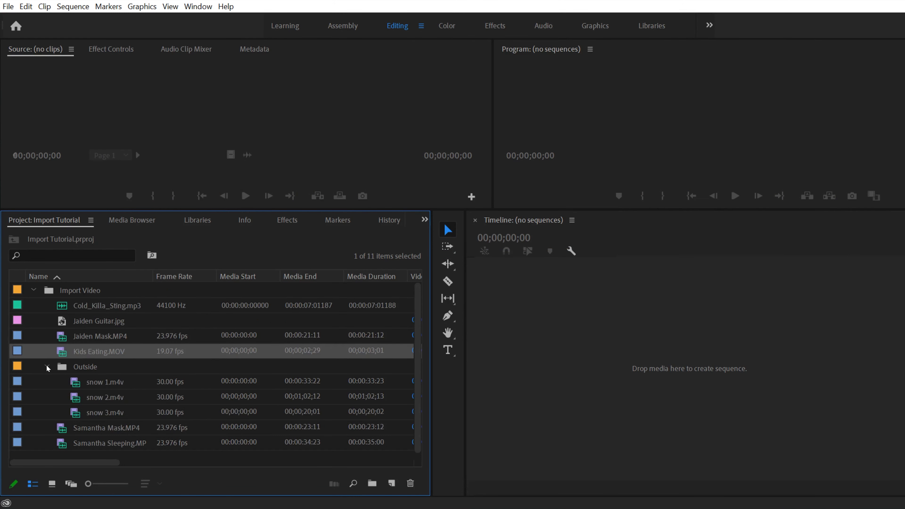
{"action": "left_click", "coordinate": [105, 412]}
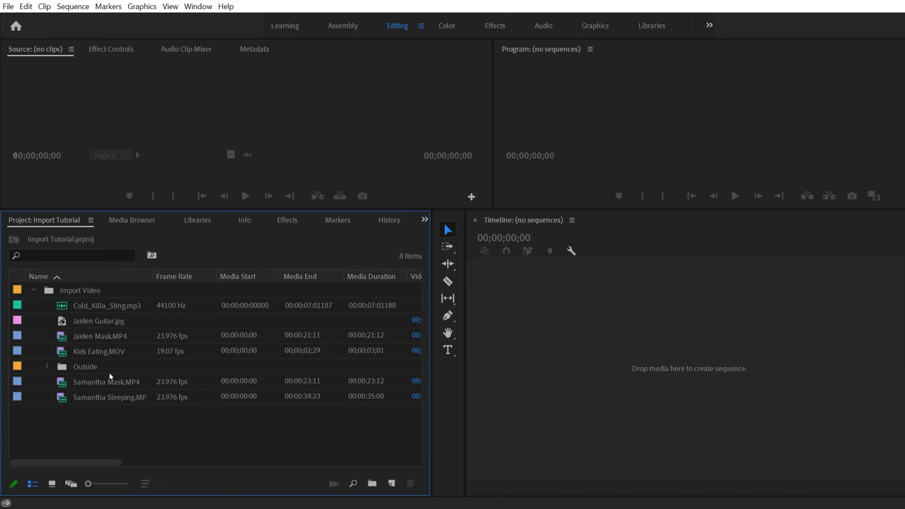
{"action": "mouse_move", "coordinate": [213, 437]}
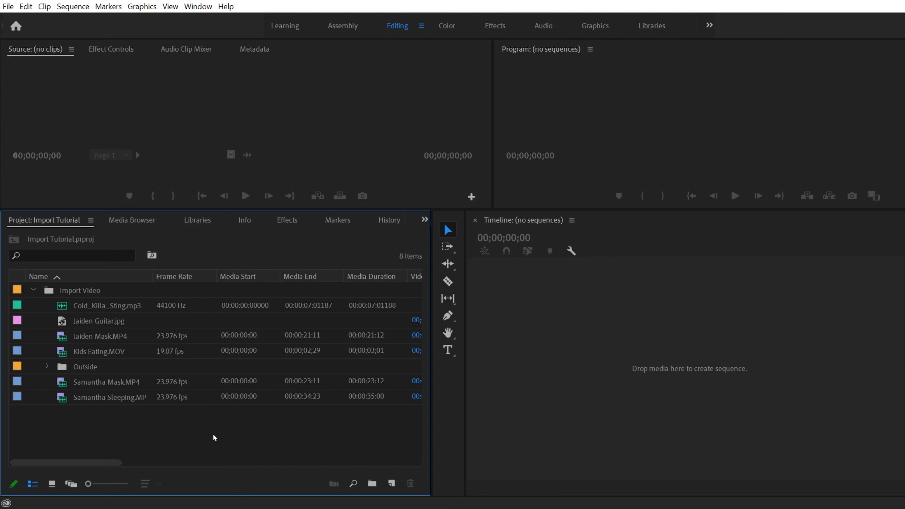
{"action": "mouse_move", "coordinate": [56, 60]}
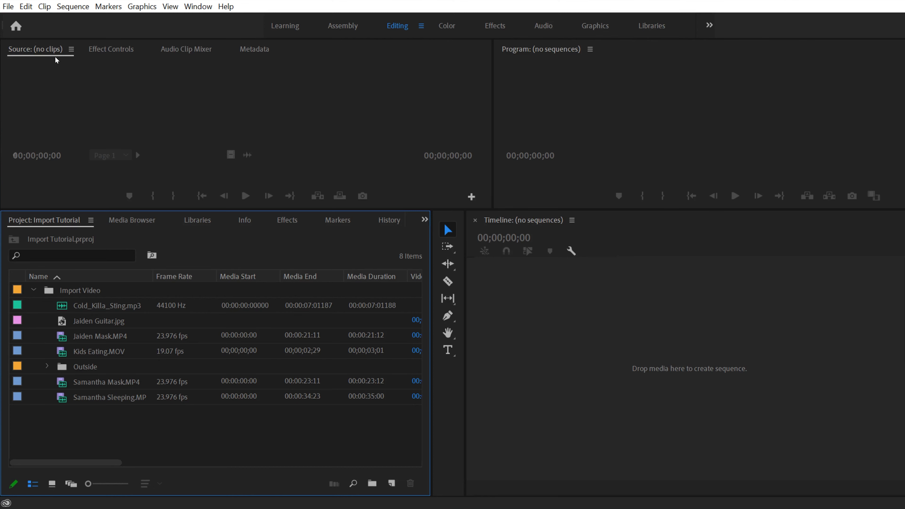
Import the Samantha Mask clip via File > Import into the Import Video bin
{"action": "left_click", "coordinate": [8, 7]}
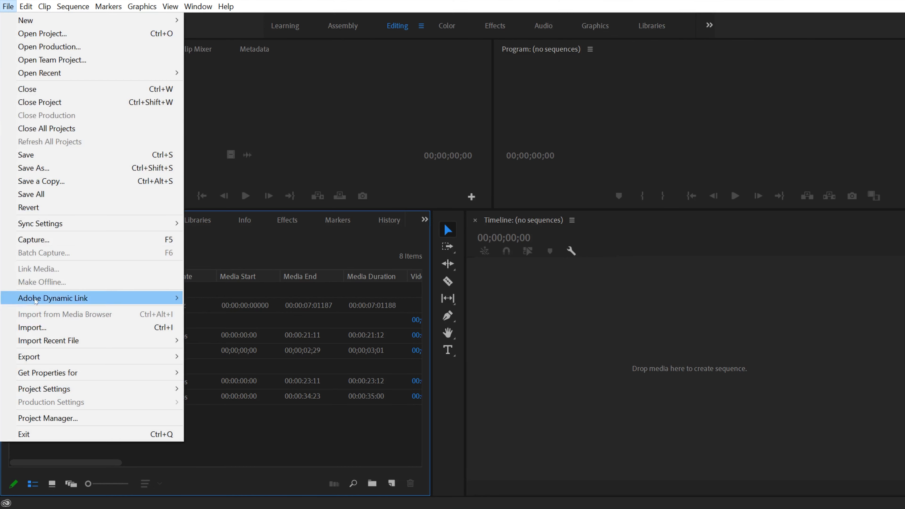
{"action": "left_click", "coordinate": [31, 327]}
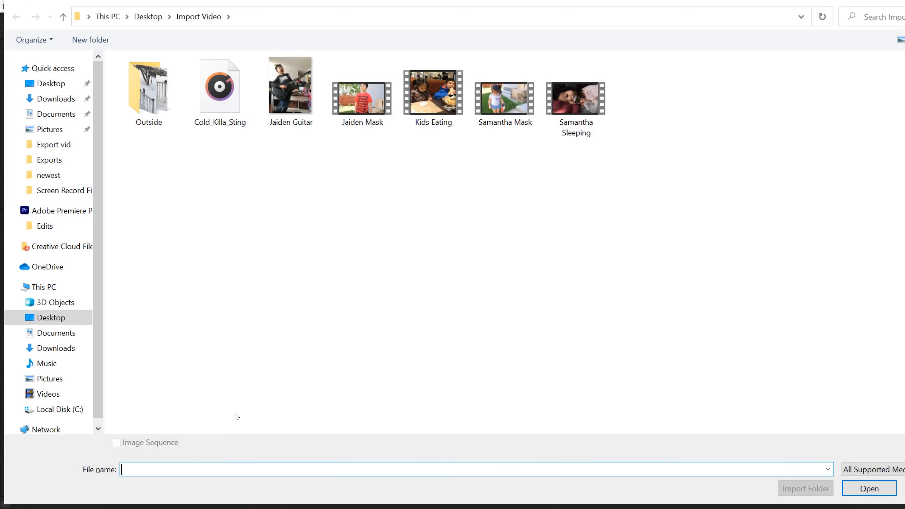
{"action": "mouse_move", "coordinate": [533, 257]}
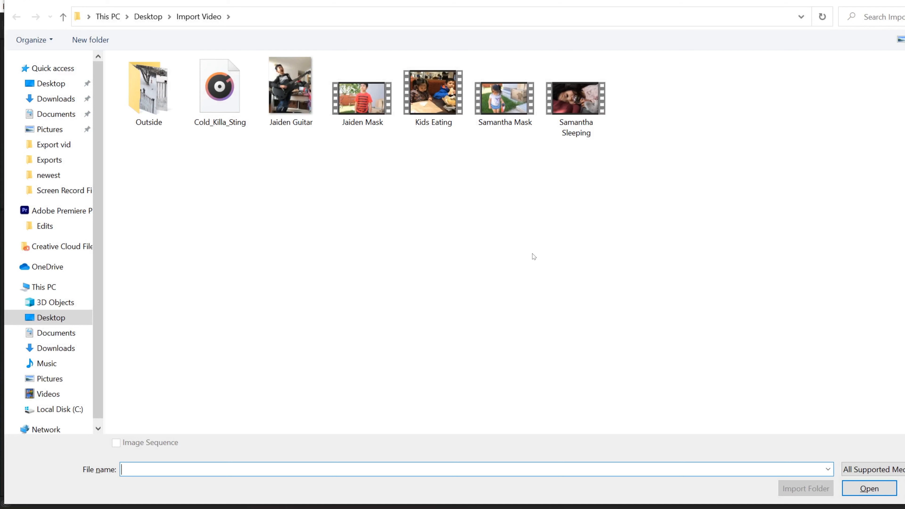
{"action": "left_click", "coordinate": [432, 92]}
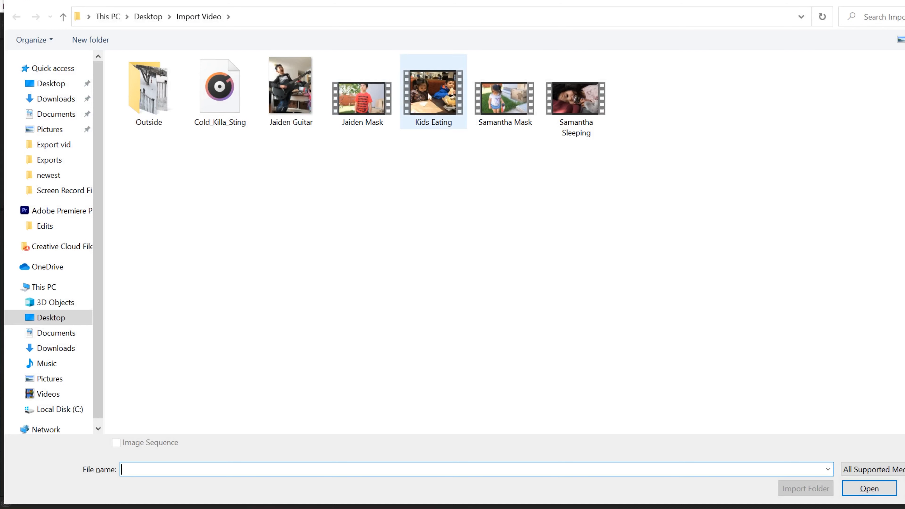
{"action": "left_click", "coordinate": [504, 92]}
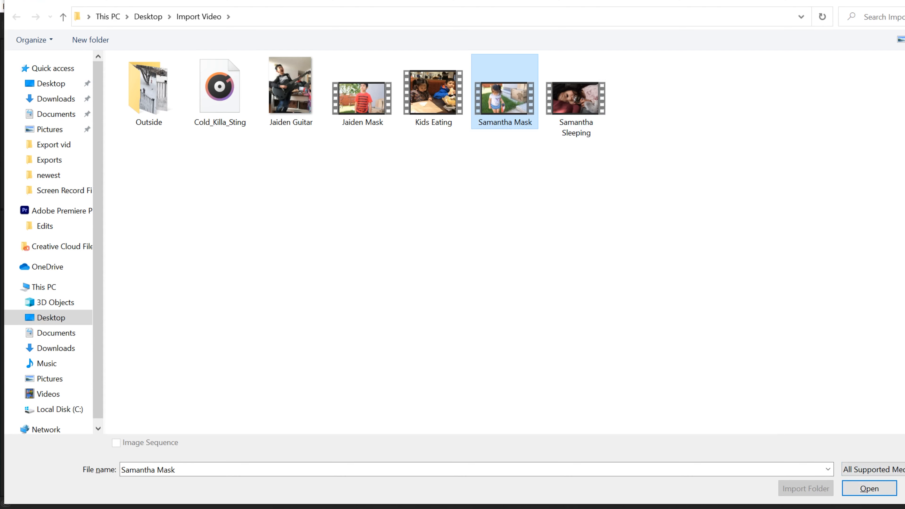
{"action": "left_click", "coordinate": [869, 488]}
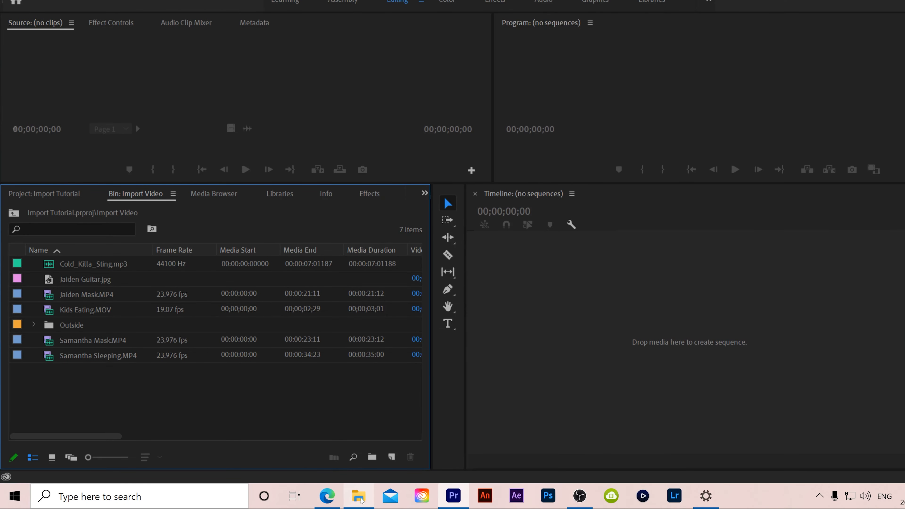
Drag Jaiden Mask and the Outside folder from File Explorer into the Import Video bin
{"action": "left_click", "coordinate": [358, 496]}
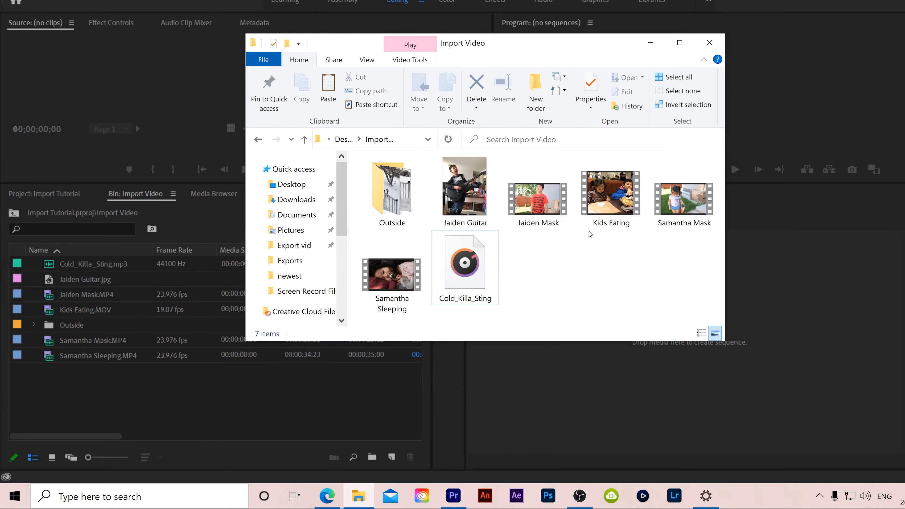
{"action": "left_click", "coordinate": [538, 190]}
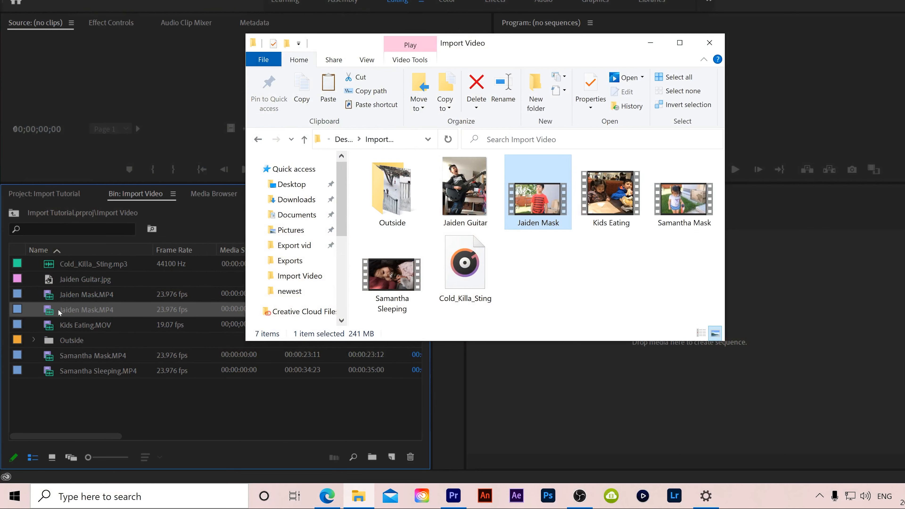
{"action": "left_click", "coordinate": [683, 191]}
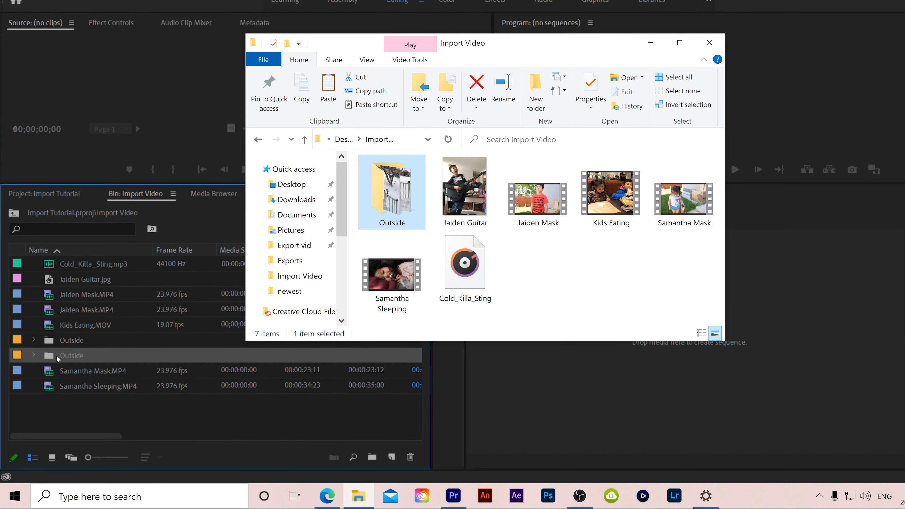
Compare the two Outside bins' snow clips and browse into the Outside folder in File Explorer
{"action": "left_click", "coordinate": [710, 43]}
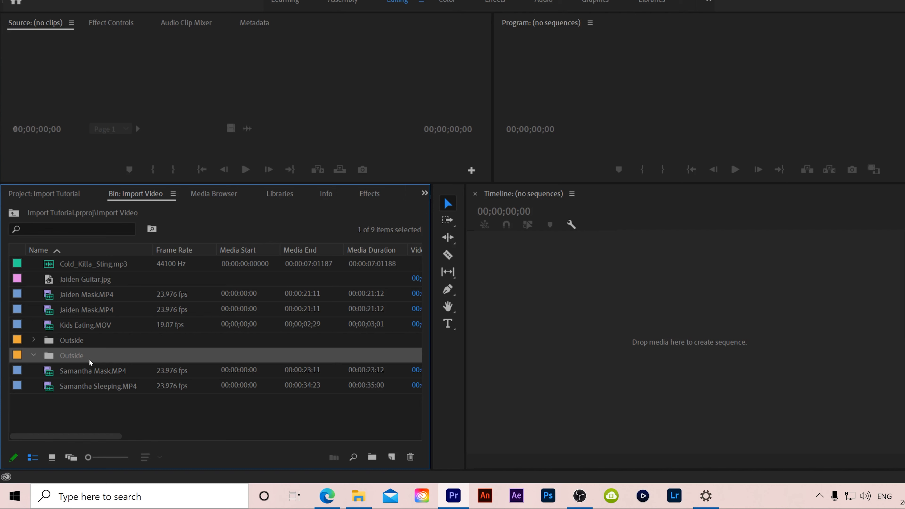
{"action": "left_click", "coordinate": [33, 340]}
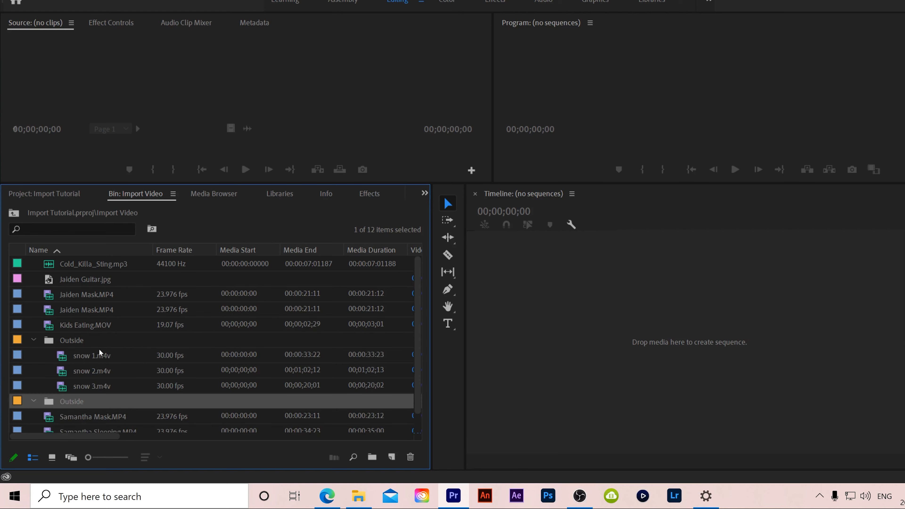
{"action": "mouse_move", "coordinate": [39, 347]}
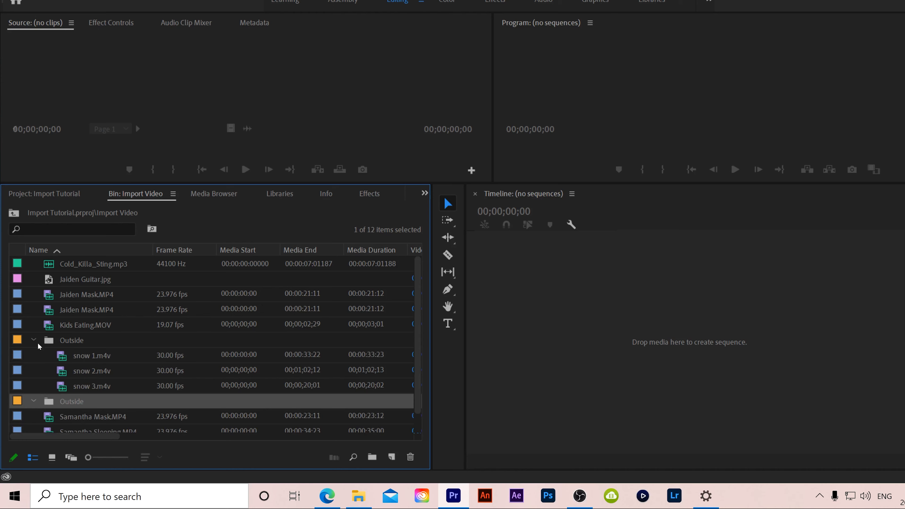
{"action": "left_click", "coordinate": [34, 340]}
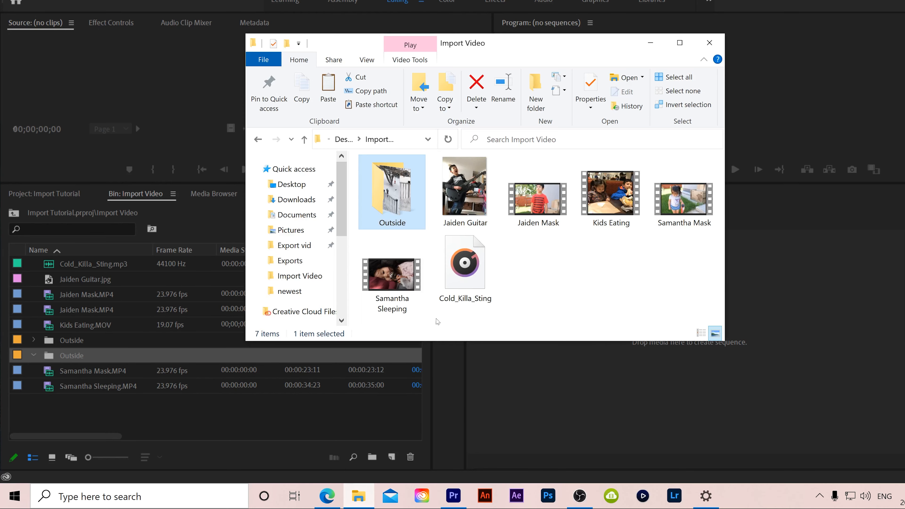
{"action": "double_click", "coordinate": [392, 191]}
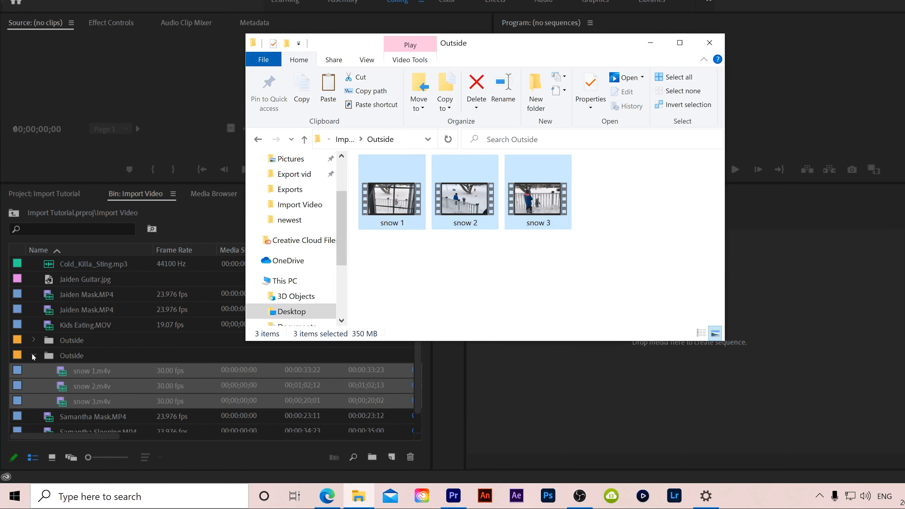
Open the Media Browser and expand C: Local Disk through Users down to the Desktop folders
{"action": "left_click", "coordinate": [710, 43]}
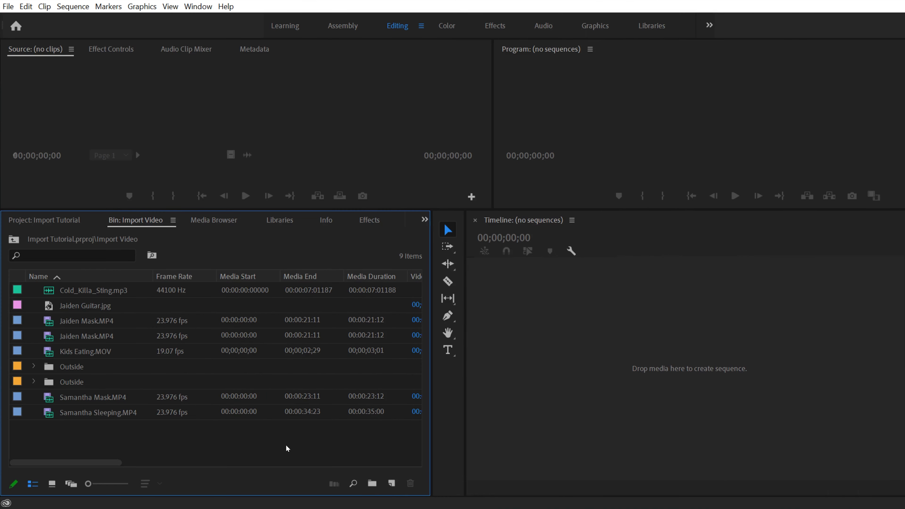
{"action": "mouse_move", "coordinate": [202, 226]}
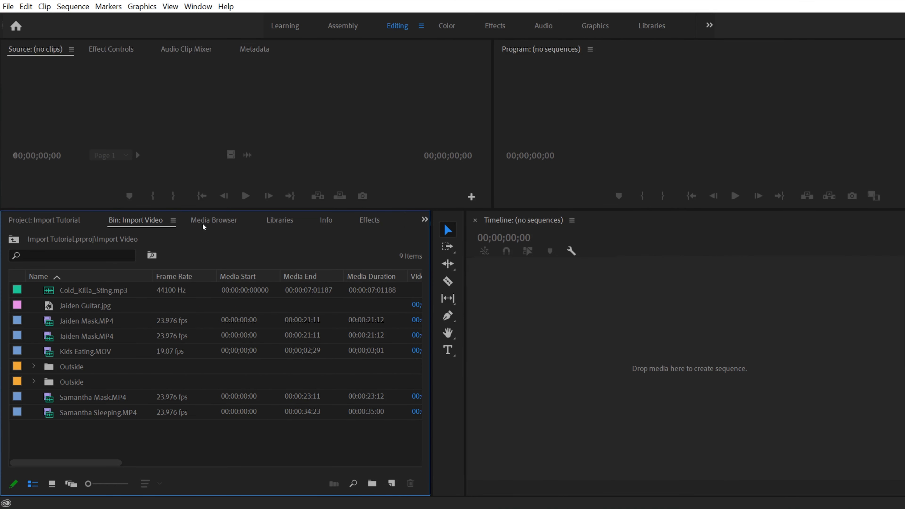
{"action": "mouse_move", "coordinate": [205, 226]}
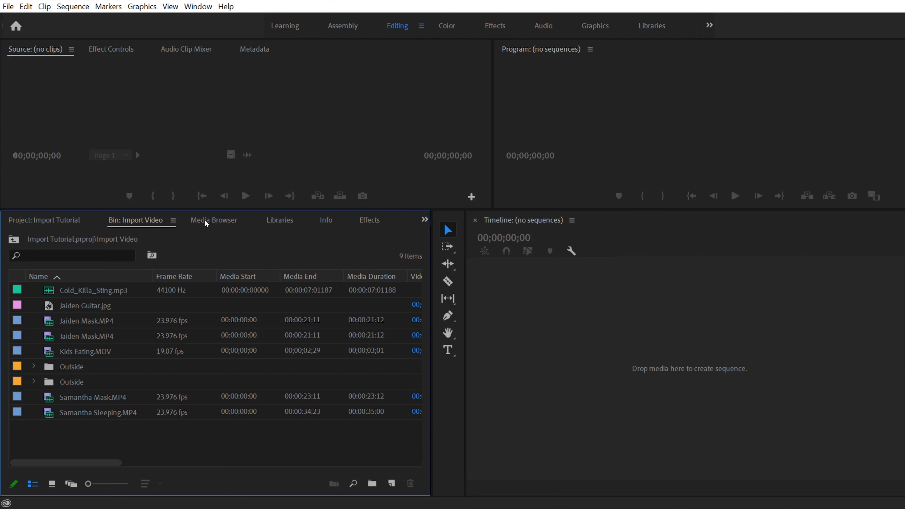
{"action": "left_click", "coordinate": [214, 220]}
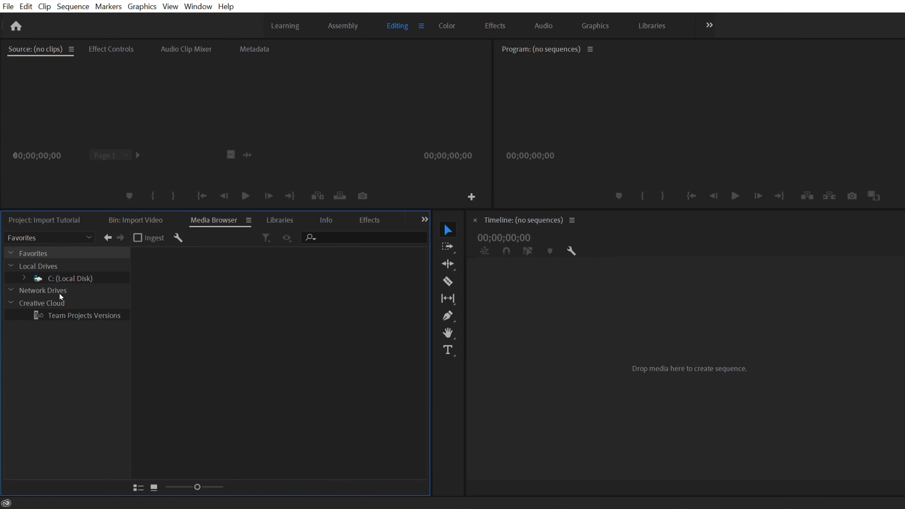
{"action": "mouse_move", "coordinate": [336, 432]}
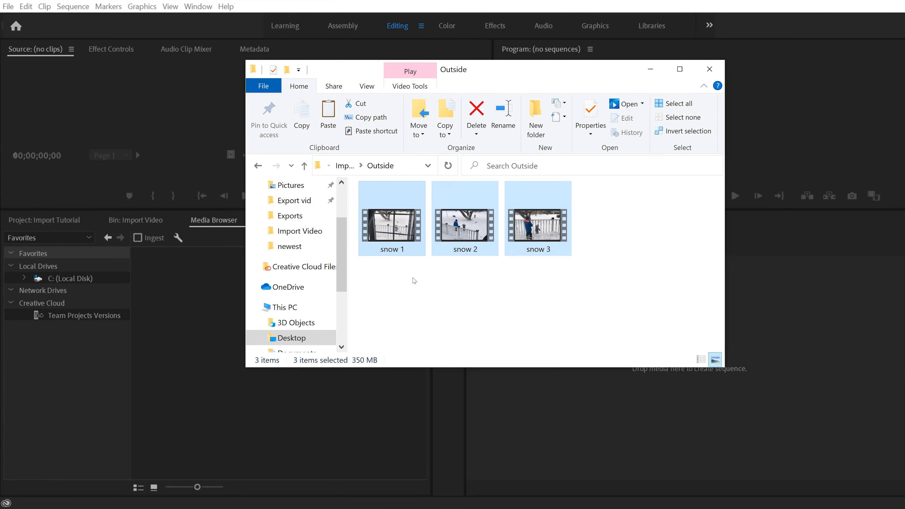
{"action": "left_click", "coordinate": [709, 69]}
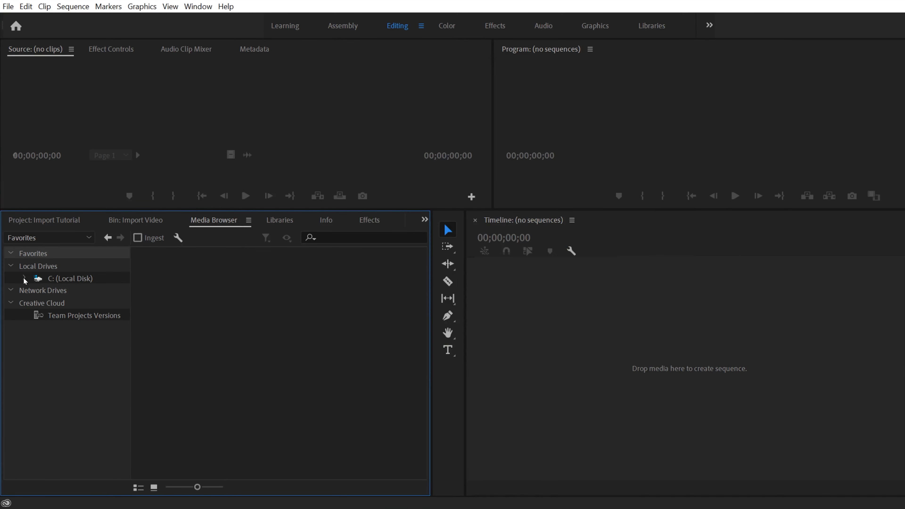
{"action": "left_click", "coordinate": [26, 278]}
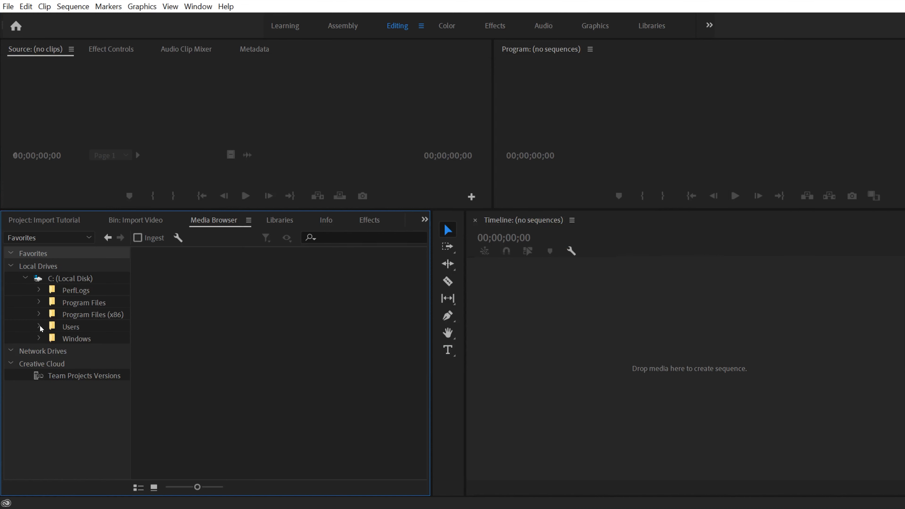
{"action": "left_click", "coordinate": [39, 327]}
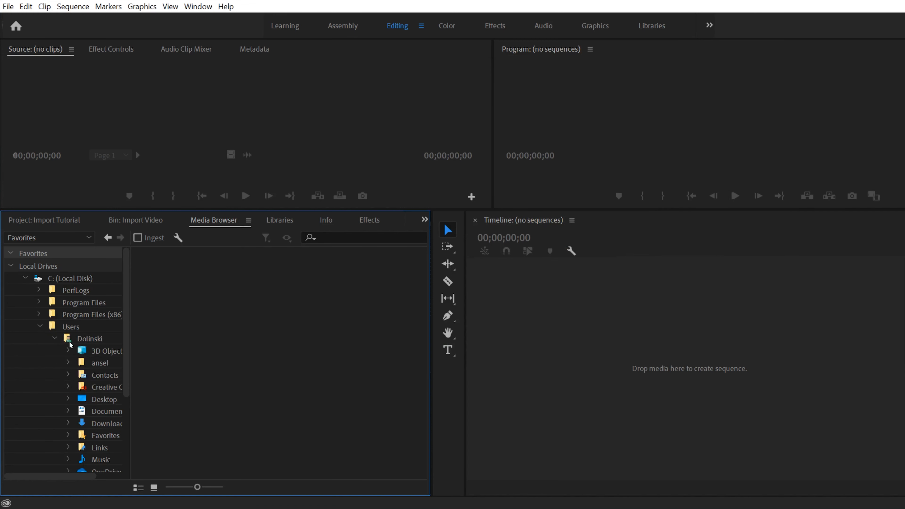
{"action": "scroll", "scroll_direction": "down", "scroll_amount": 3}
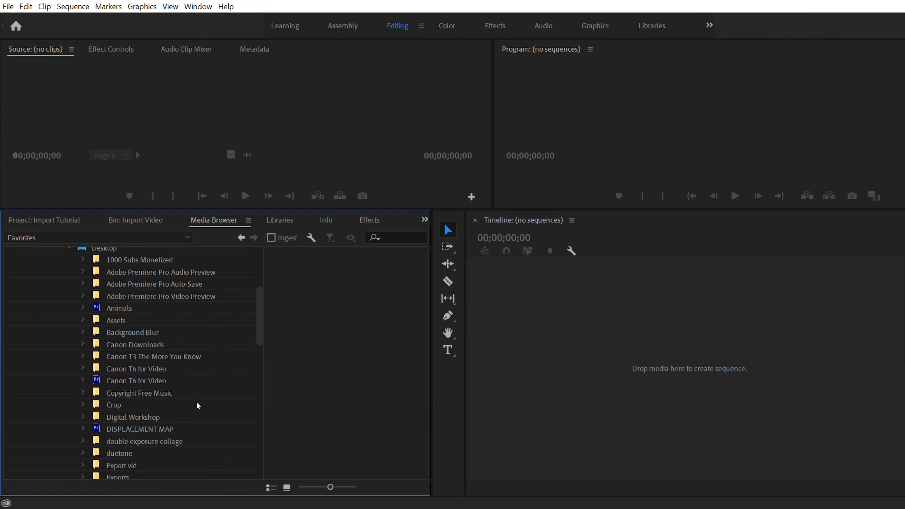
{"action": "mouse_move", "coordinate": [301, 88]}
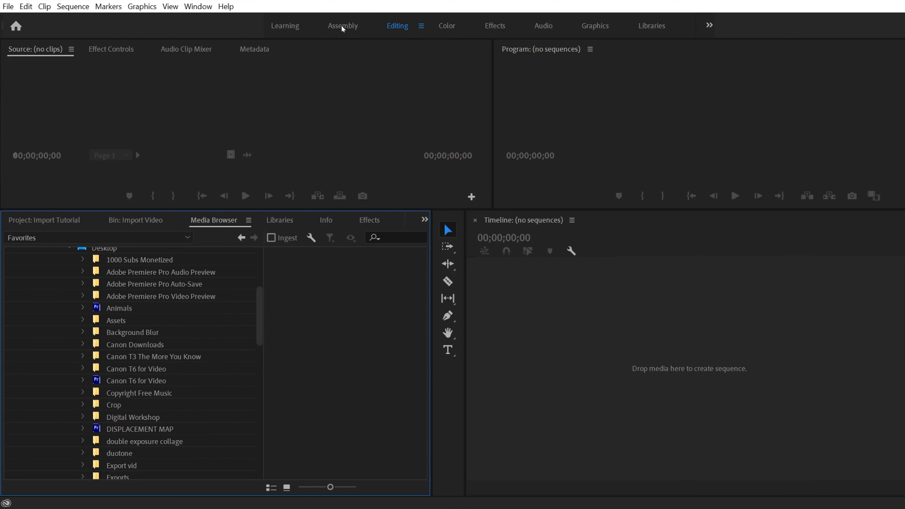
Show the Import Video bin as enlarged thumbnails in the Assembly workspace
{"action": "left_click", "coordinate": [342, 26]}
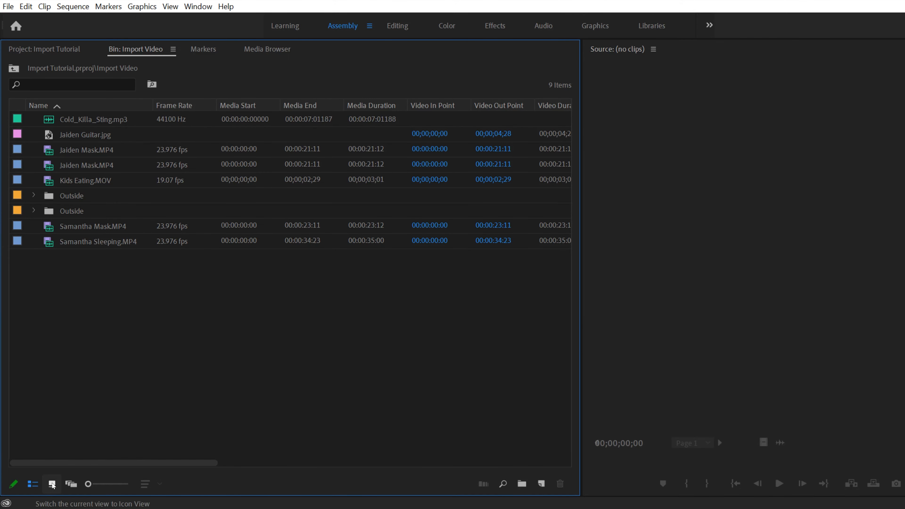
{"action": "left_click", "coordinate": [52, 484]}
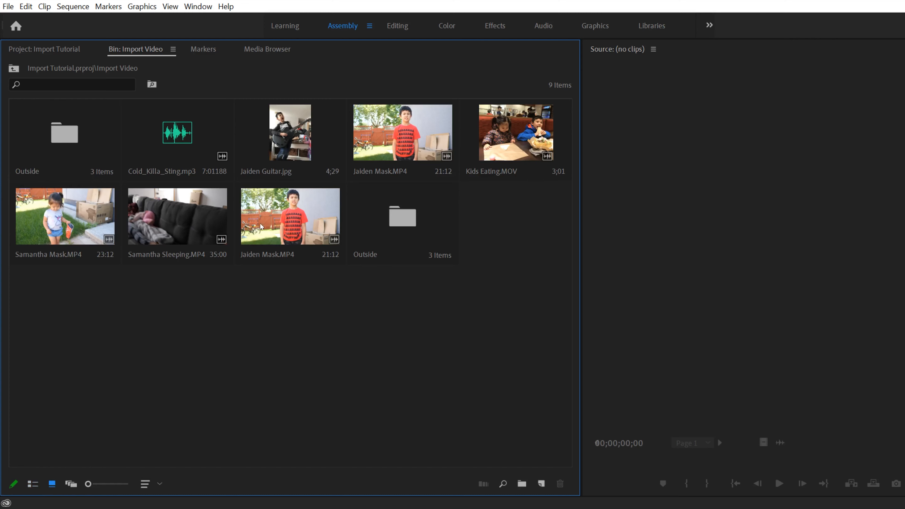
{"action": "left_click_drag", "start_coordinate": [87, 484], "coordinate": [96, 484]}
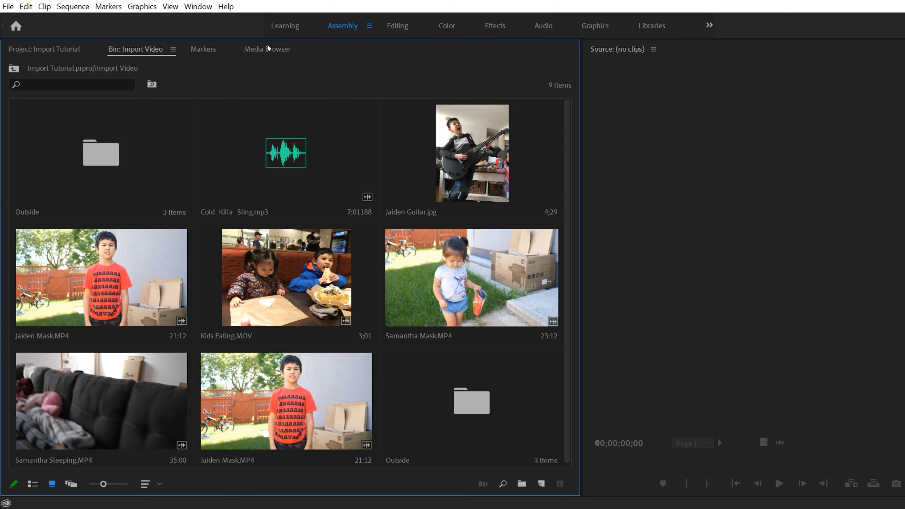
In the Media Browser, expand Users and the user's home folder toward the Desktop's Import Video folder
{"action": "left_click", "coordinate": [266, 49]}
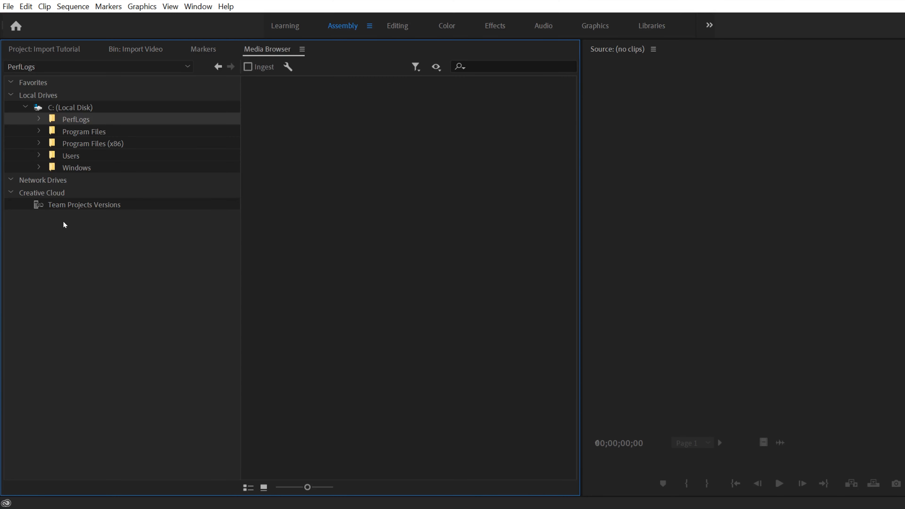
{"action": "left_click", "coordinate": [39, 155]}
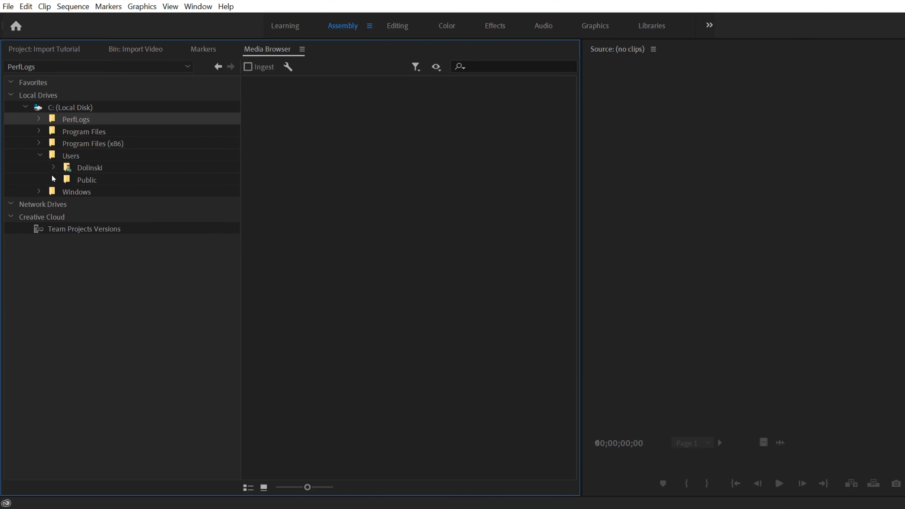
{"action": "left_click", "coordinate": [53, 168]}
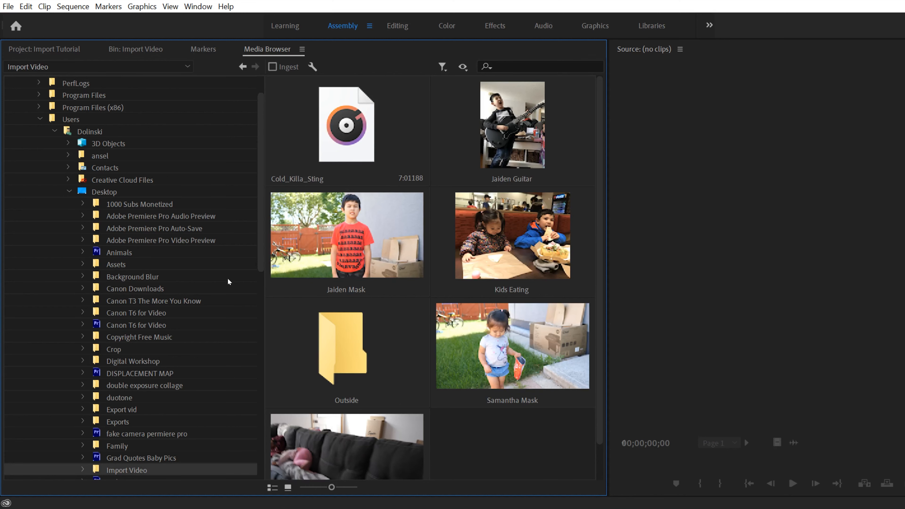
{"action": "mouse_move", "coordinate": [218, 431]}
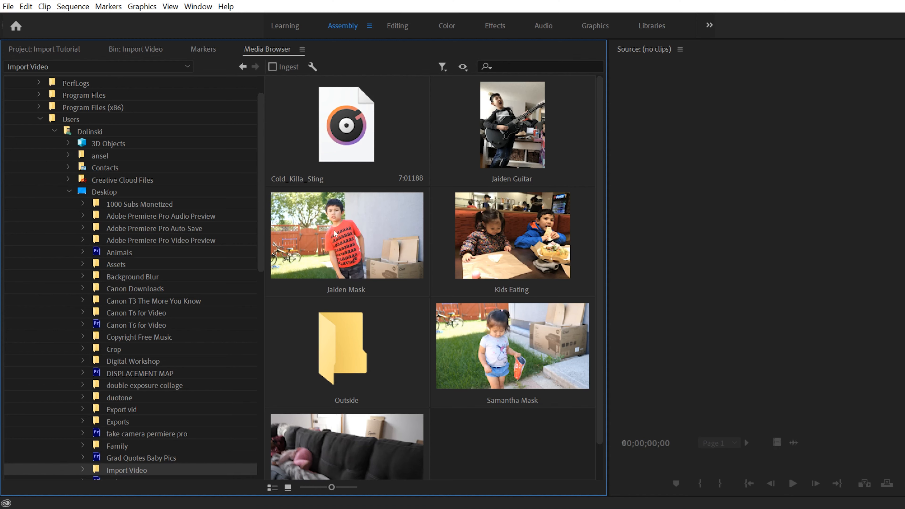
{"action": "mouse_move", "coordinate": [365, 234]}
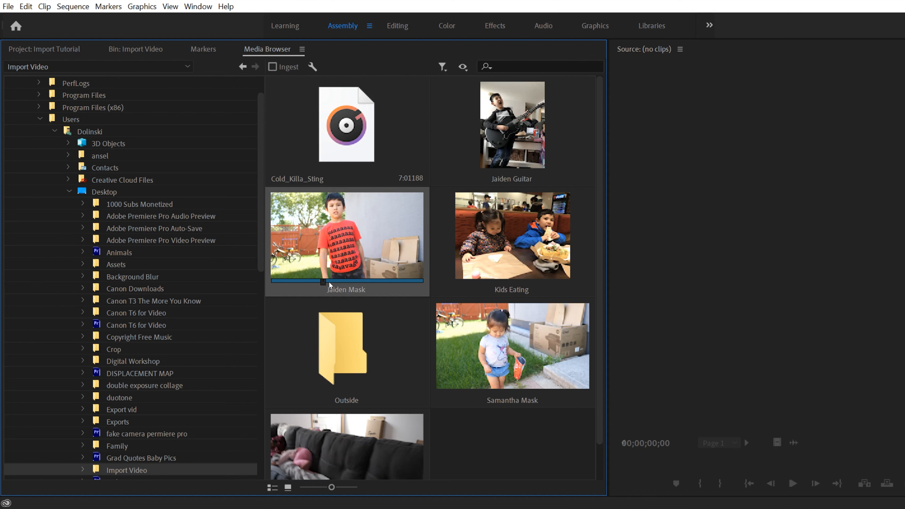
{"action": "mouse_move", "coordinate": [317, 277]}
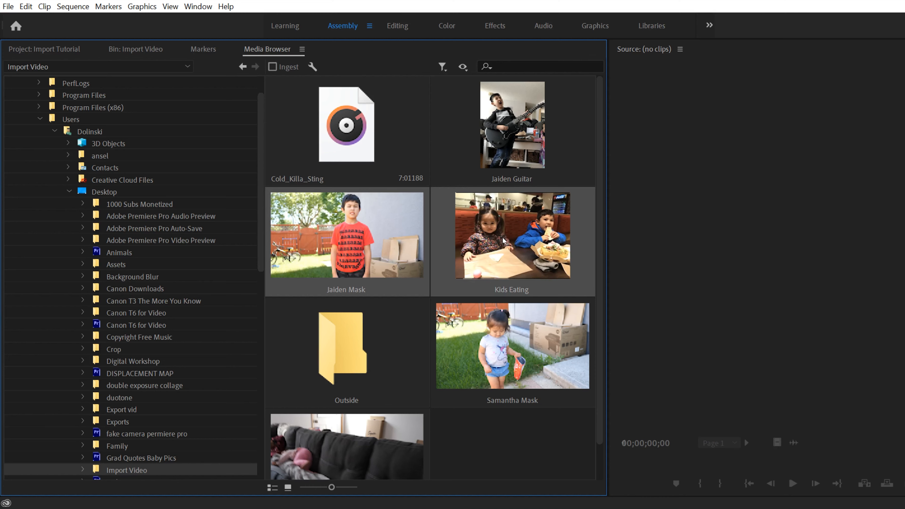
Import Jaiden Mask, Jaiden Guitar and Kids Eating into the Import Video bin via the context menu
{"action": "left_click", "coordinate": [512, 130]}
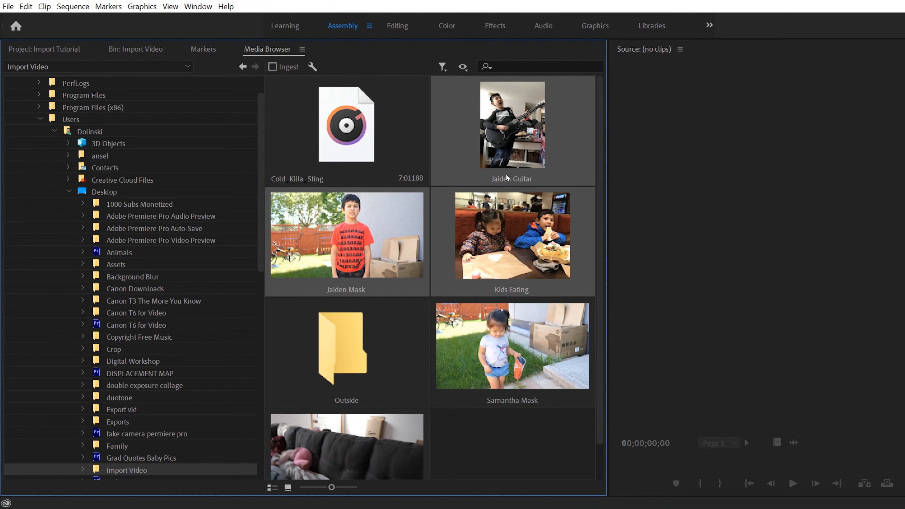
{"action": "right_click", "coordinate": [512, 124]}
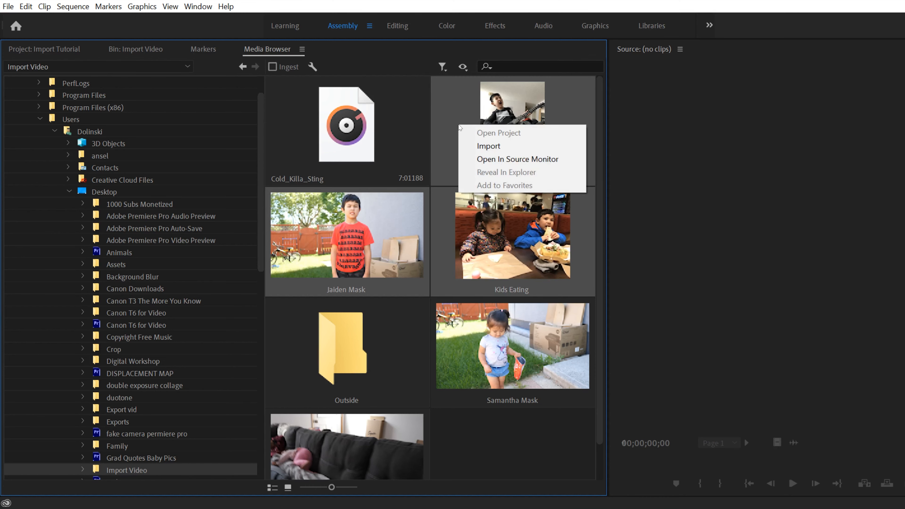
{"action": "left_click", "coordinate": [488, 145]}
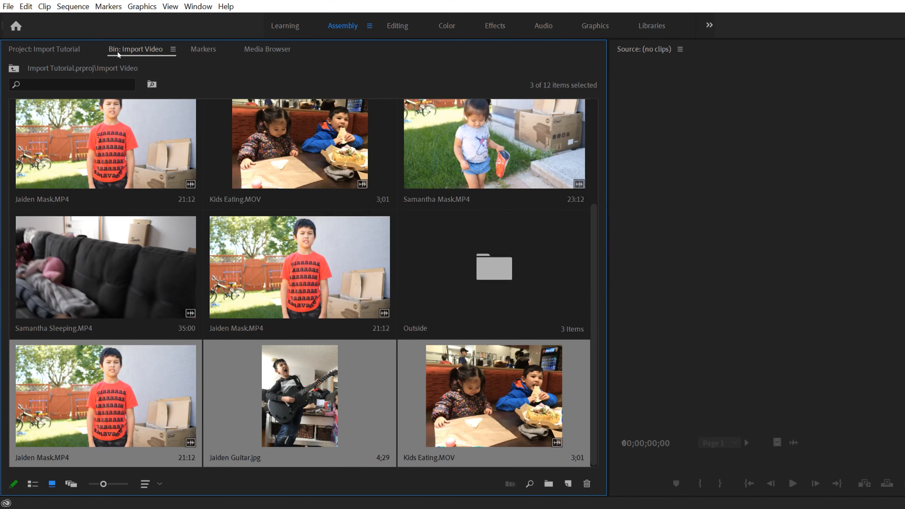
{"action": "mouse_move", "coordinate": [266, 52]}
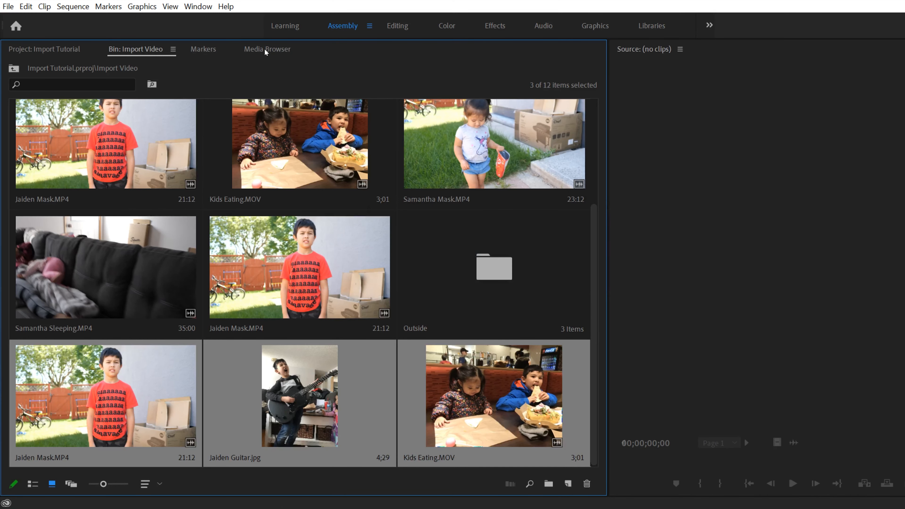
{"action": "mouse_move", "coordinate": [124, 58]}
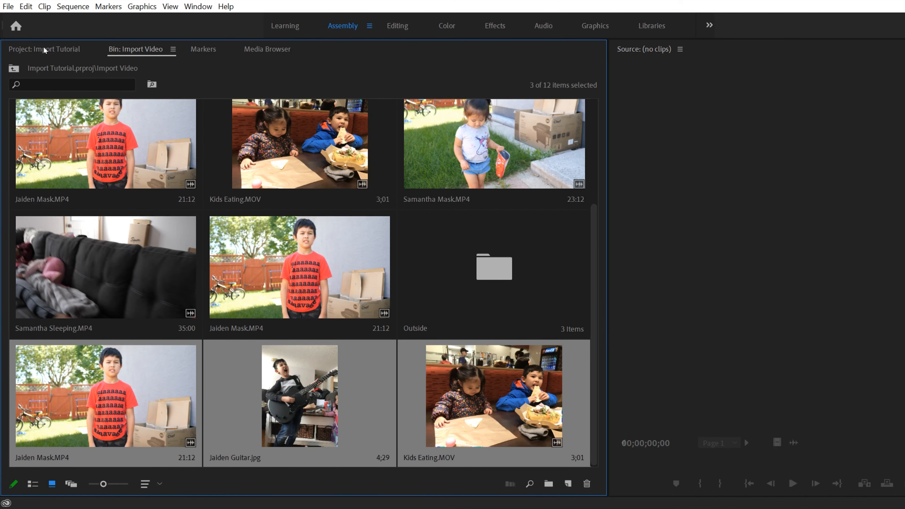
Show the Import Video bin's twelve items in list view sorted by name descending, nothing selected
{"action": "left_click", "coordinate": [43, 49]}
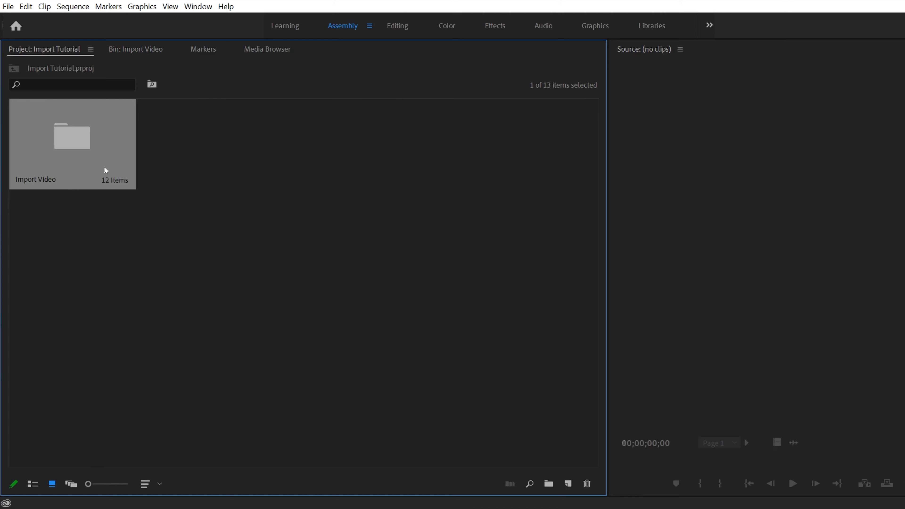
{"action": "double_click", "coordinate": [72, 137]}
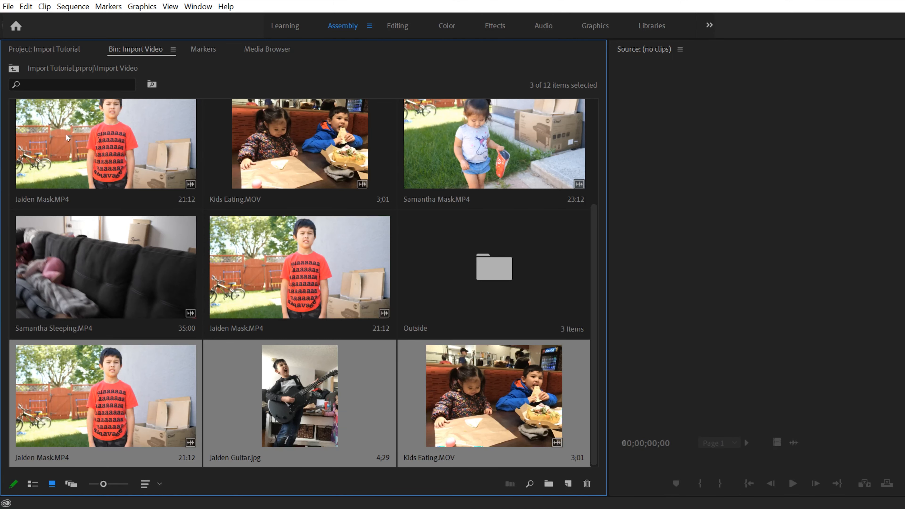
{"action": "left_click", "coordinate": [32, 484]}
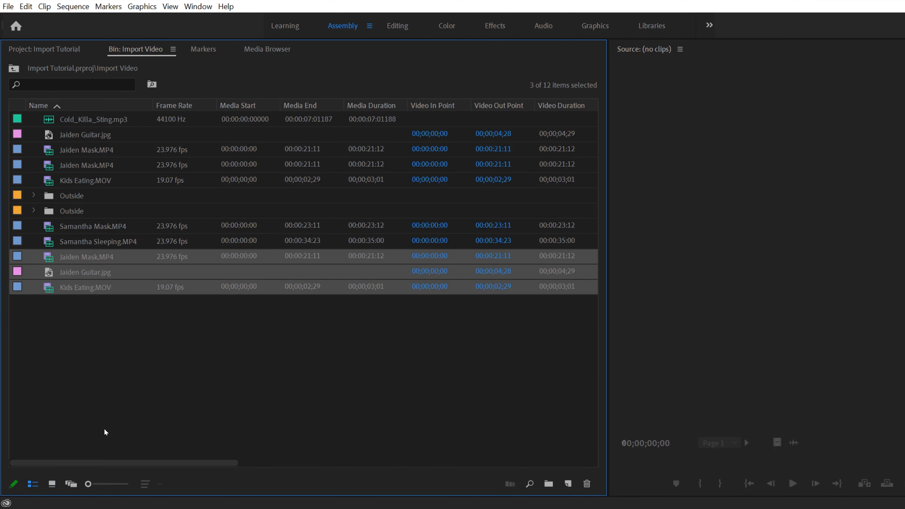
{"action": "mouse_move", "coordinate": [113, 293]}
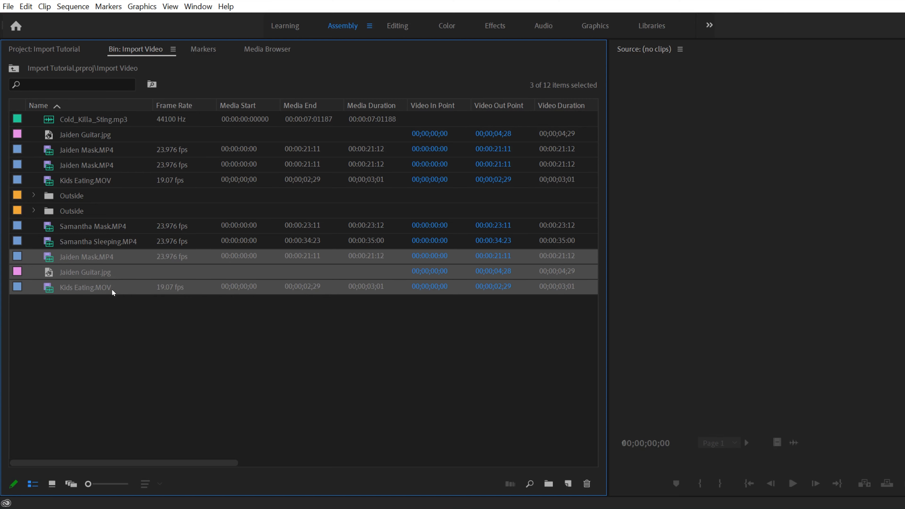
{"action": "mouse_move", "coordinate": [89, 182]}
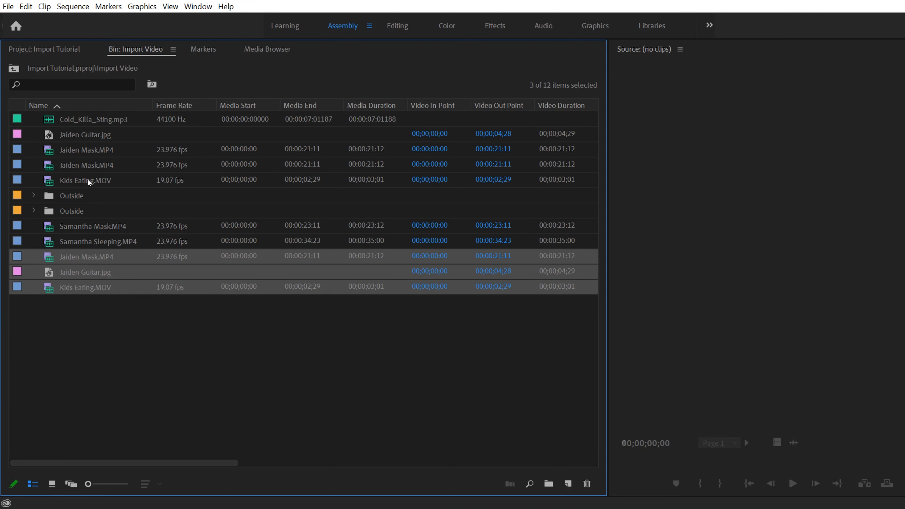
{"action": "mouse_move", "coordinate": [298, 293]}
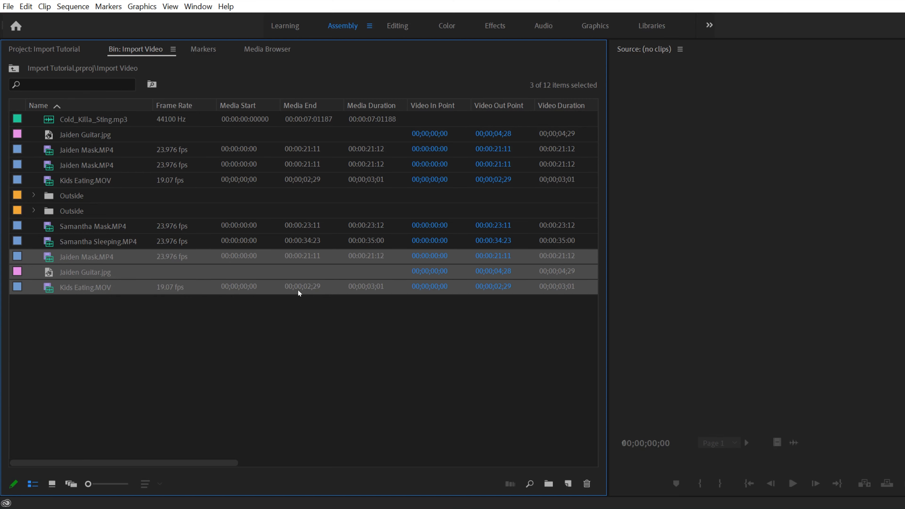
{"action": "left_click", "coordinate": [38, 105]}
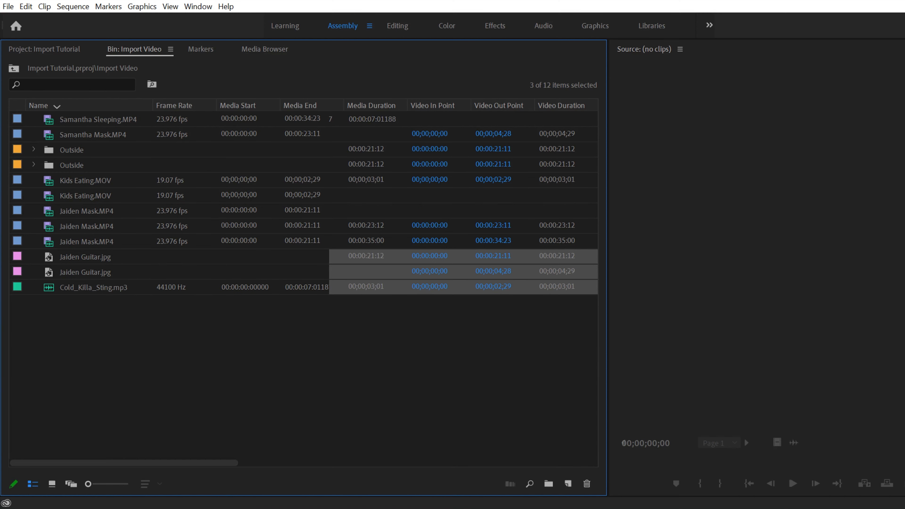
{"action": "left_click", "coordinate": [360, 310]}
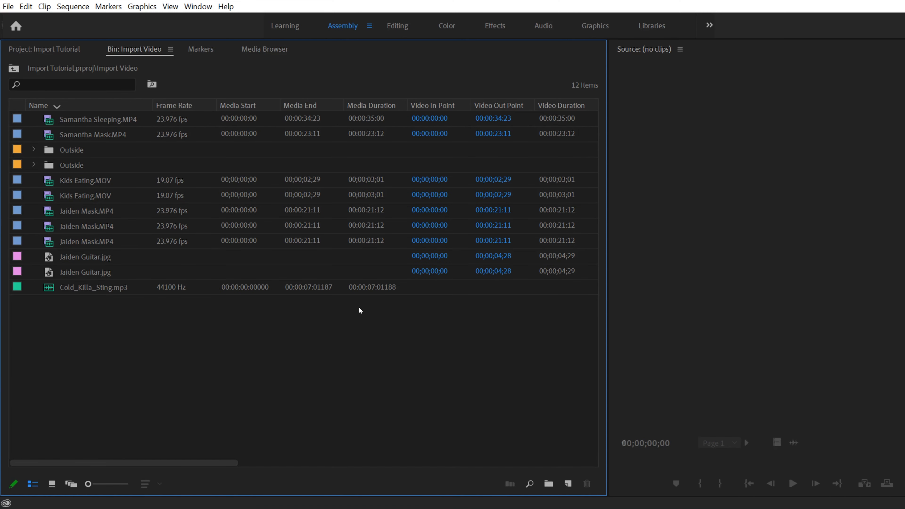
{"action": "mouse_move", "coordinate": [360, 226]}
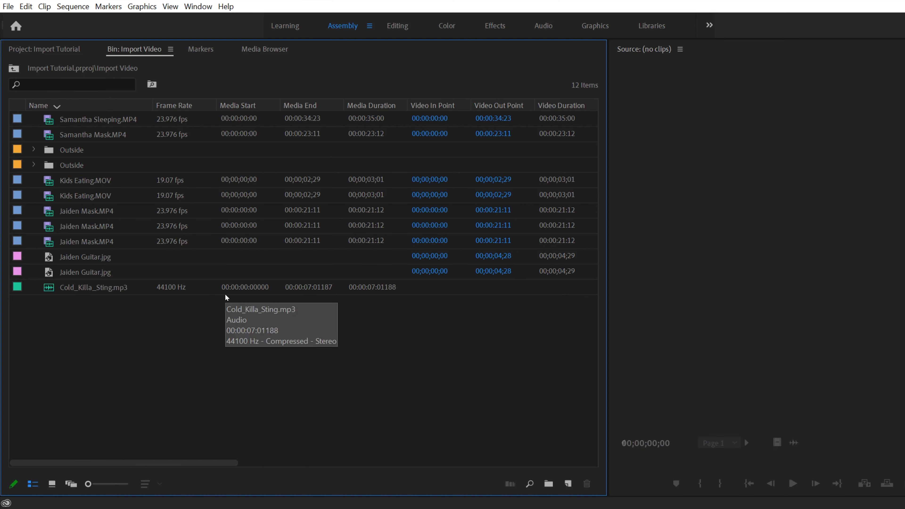
{"action": "mouse_move", "coordinate": [401, 38]}
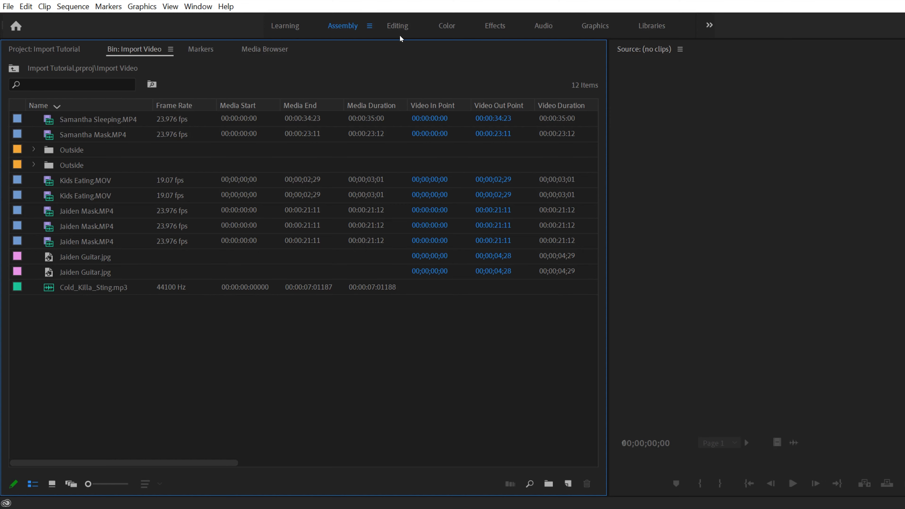
Return to the Editing workspace with source, program and timeline panels
{"action": "left_click", "coordinate": [397, 26]}
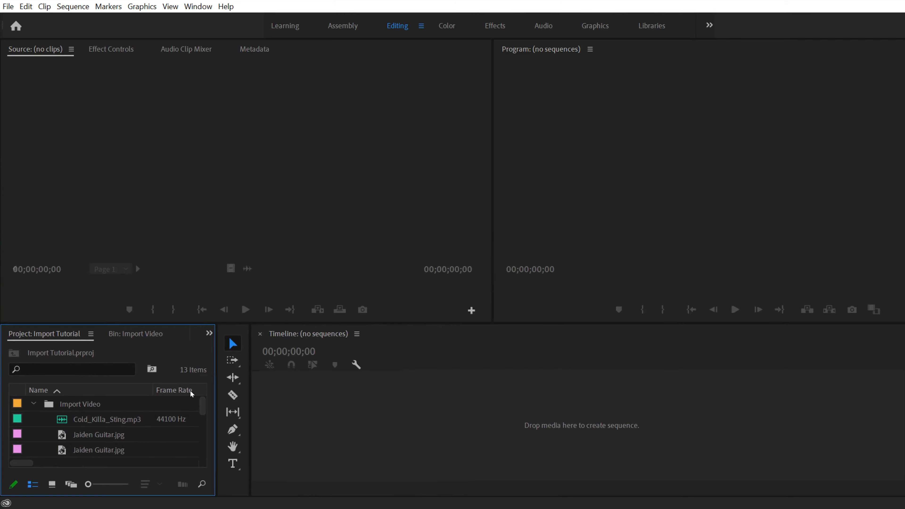
{"action": "mouse_move", "coordinate": [366, 385]}
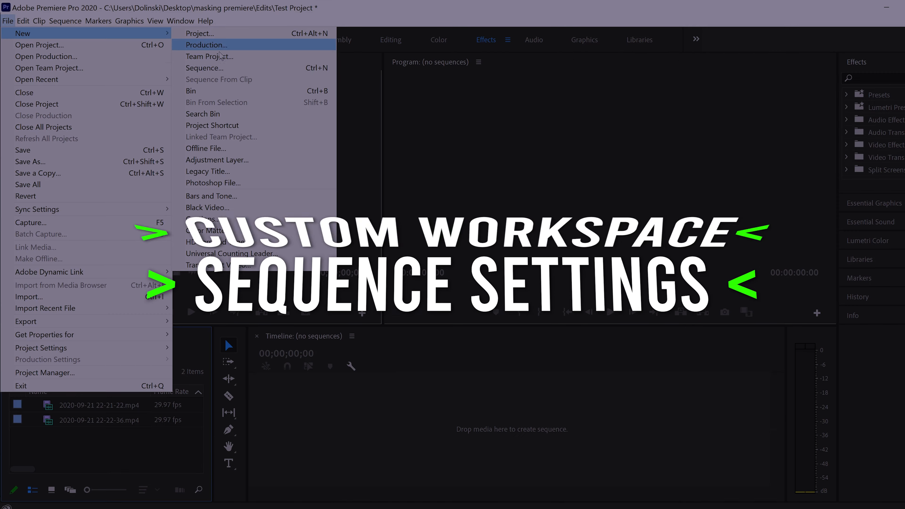
{"action": "left_click", "coordinate": [204, 68]}
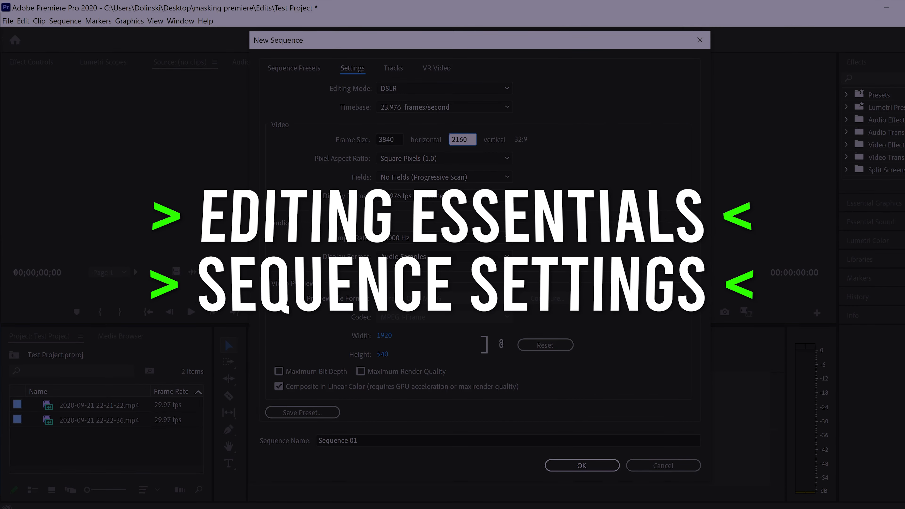
{"action": "left_click", "coordinate": [581, 465]}
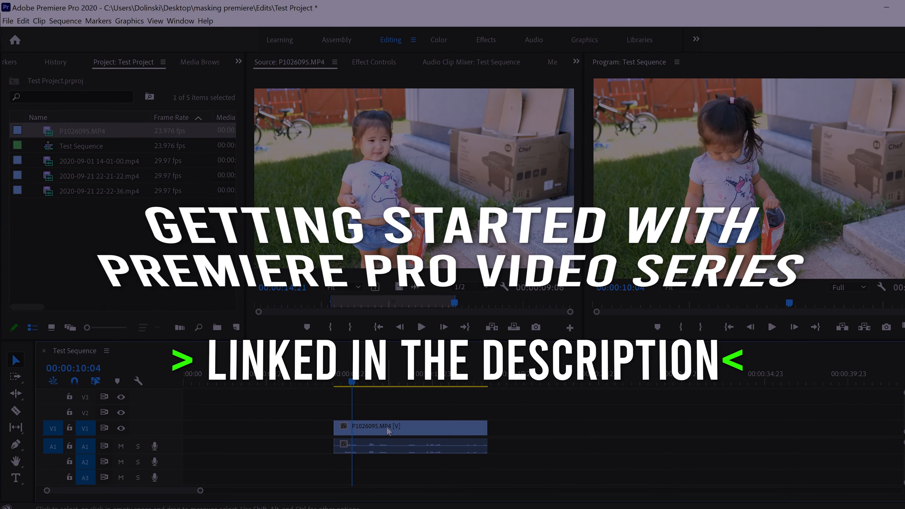
{"action": "left_click", "coordinate": [337, 39]}
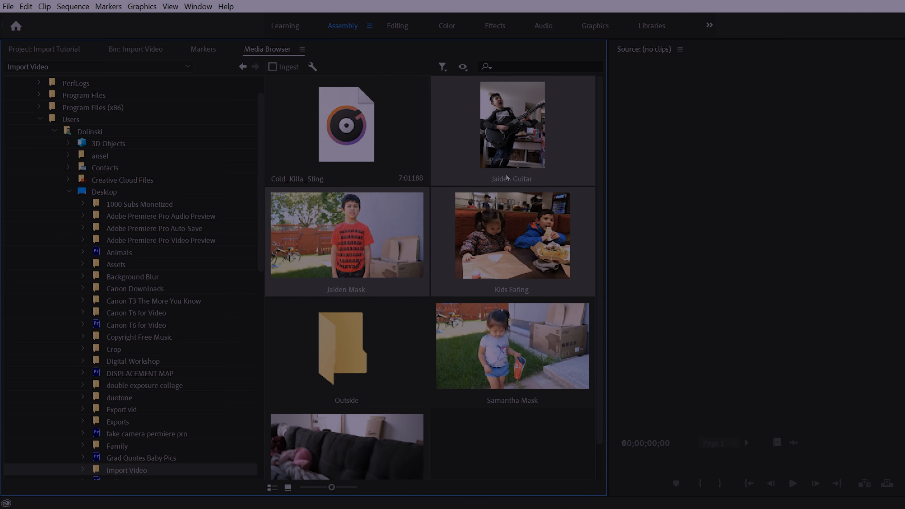
{"action": "right_click", "coordinate": [512, 124]}
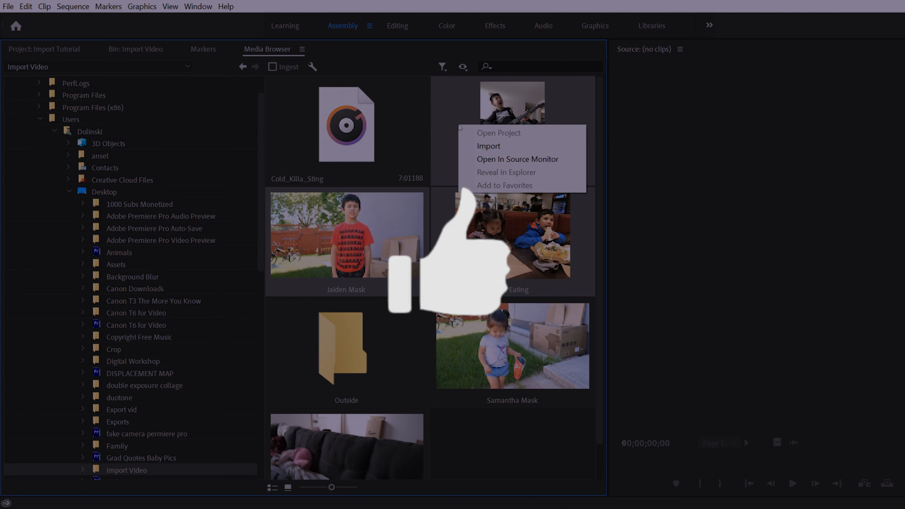